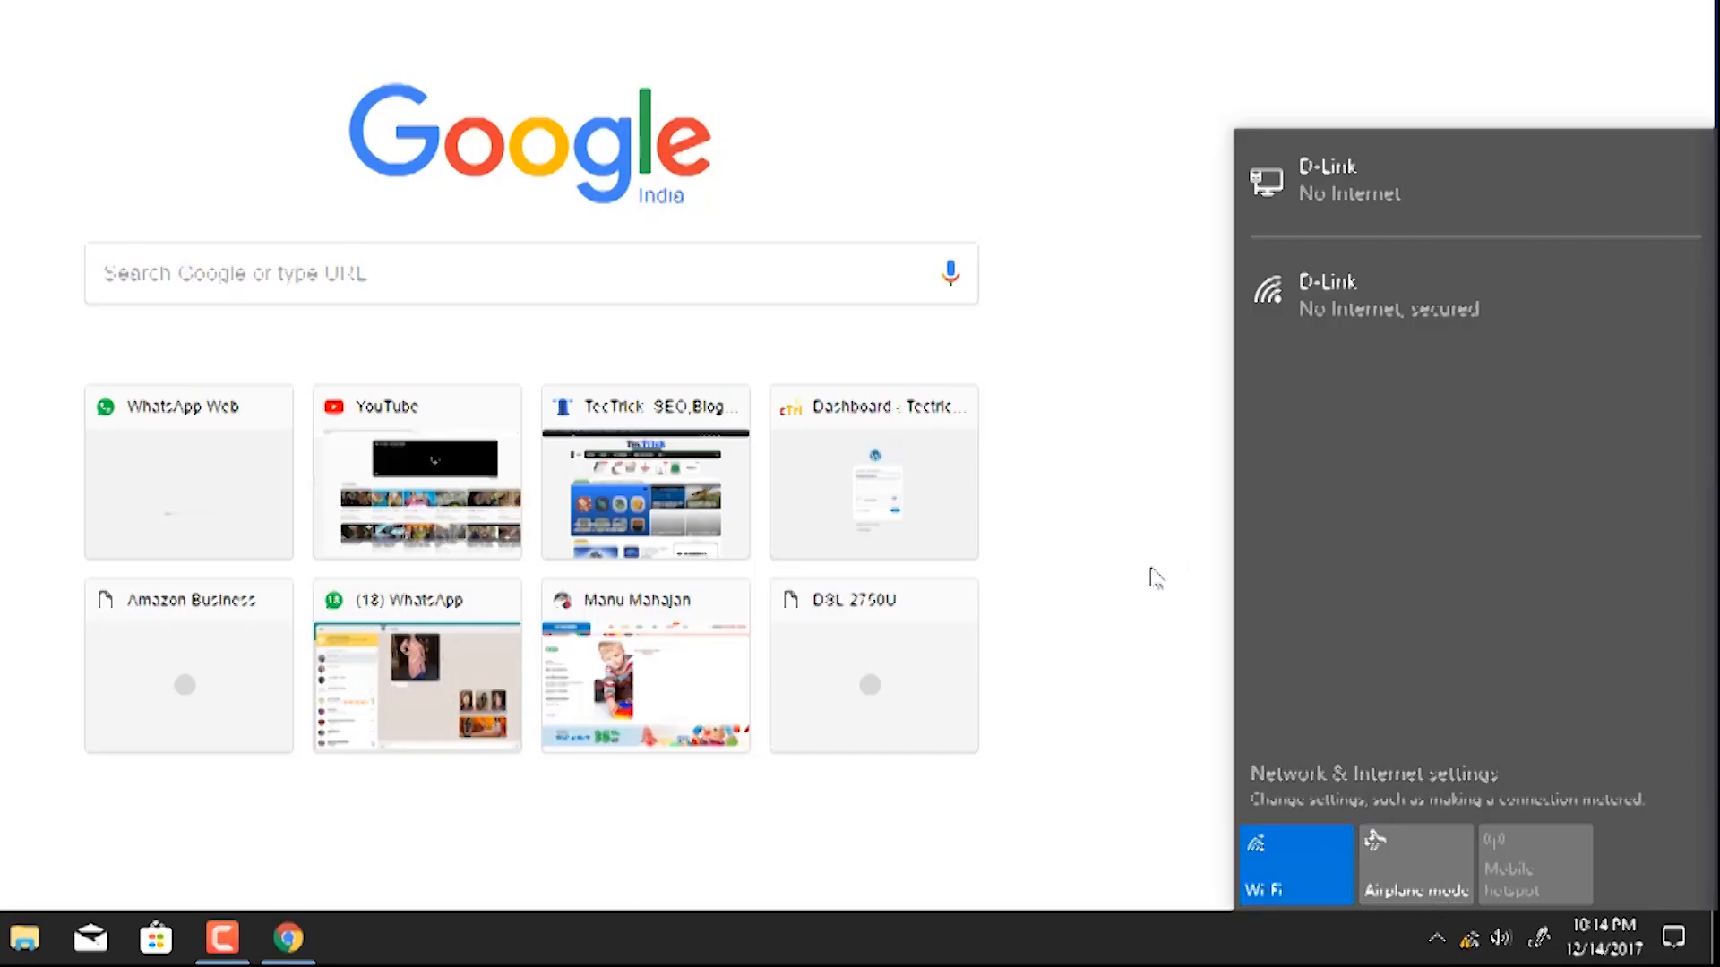
Step: Connect to the open TP-LINK_Extender_CD125A Wi-Fi network and return to the browser
click(1415, 395)
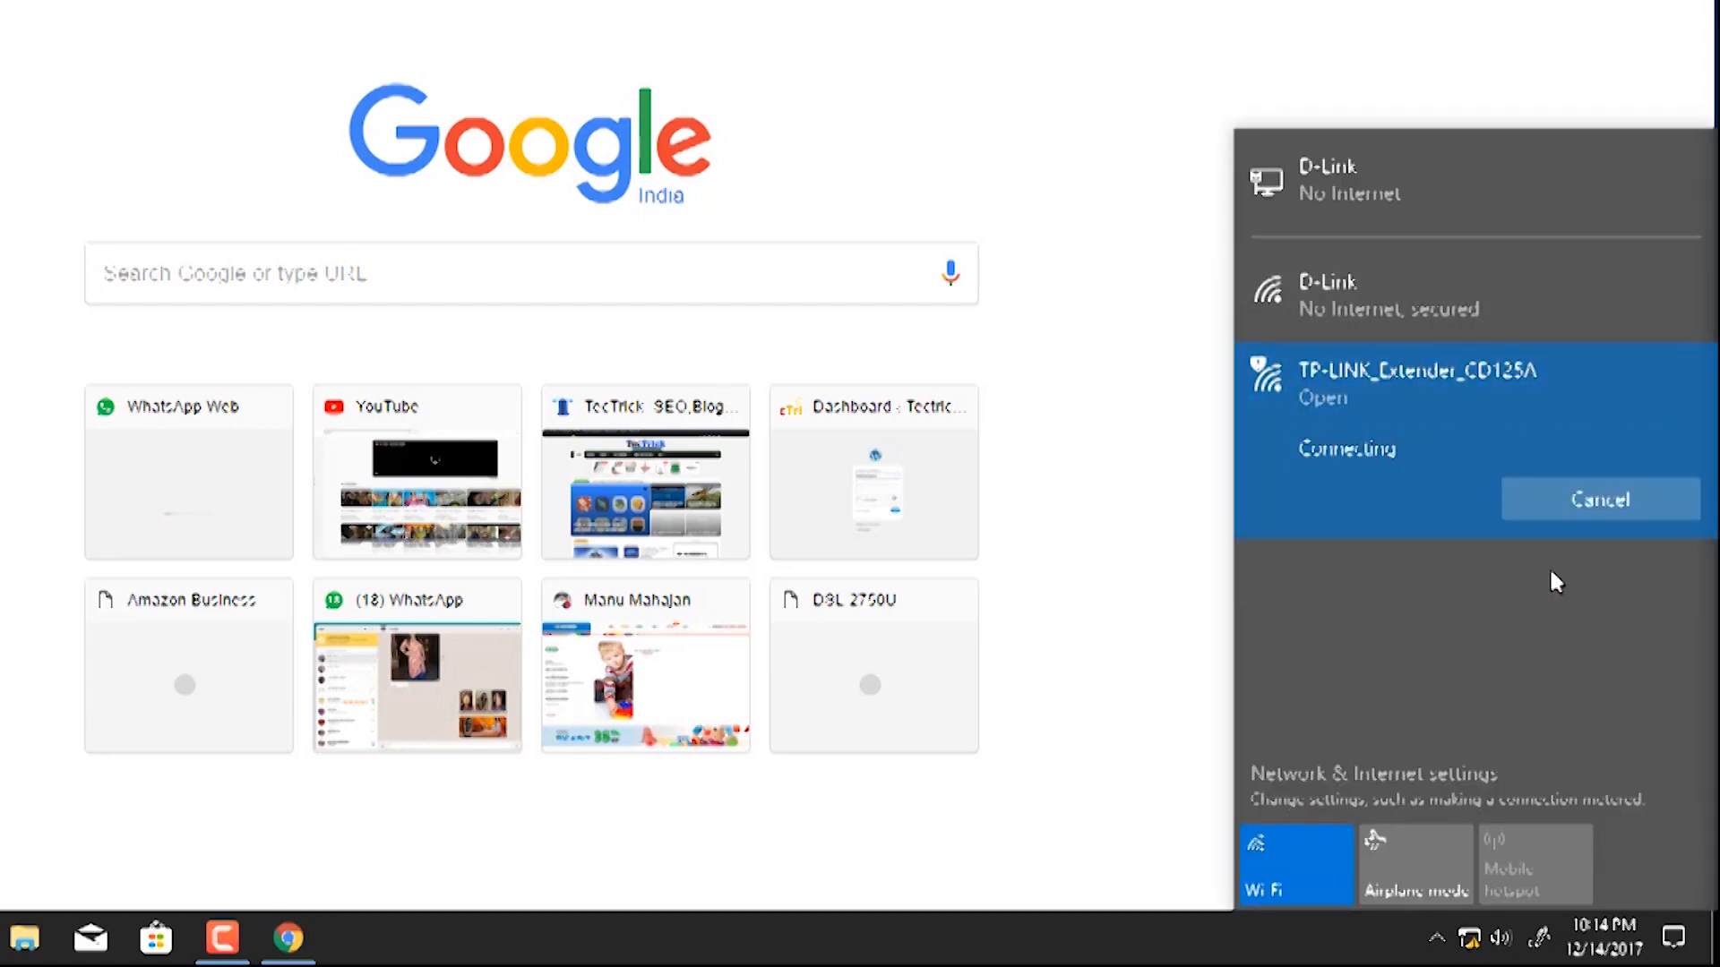
mouse_move(1513, 390)
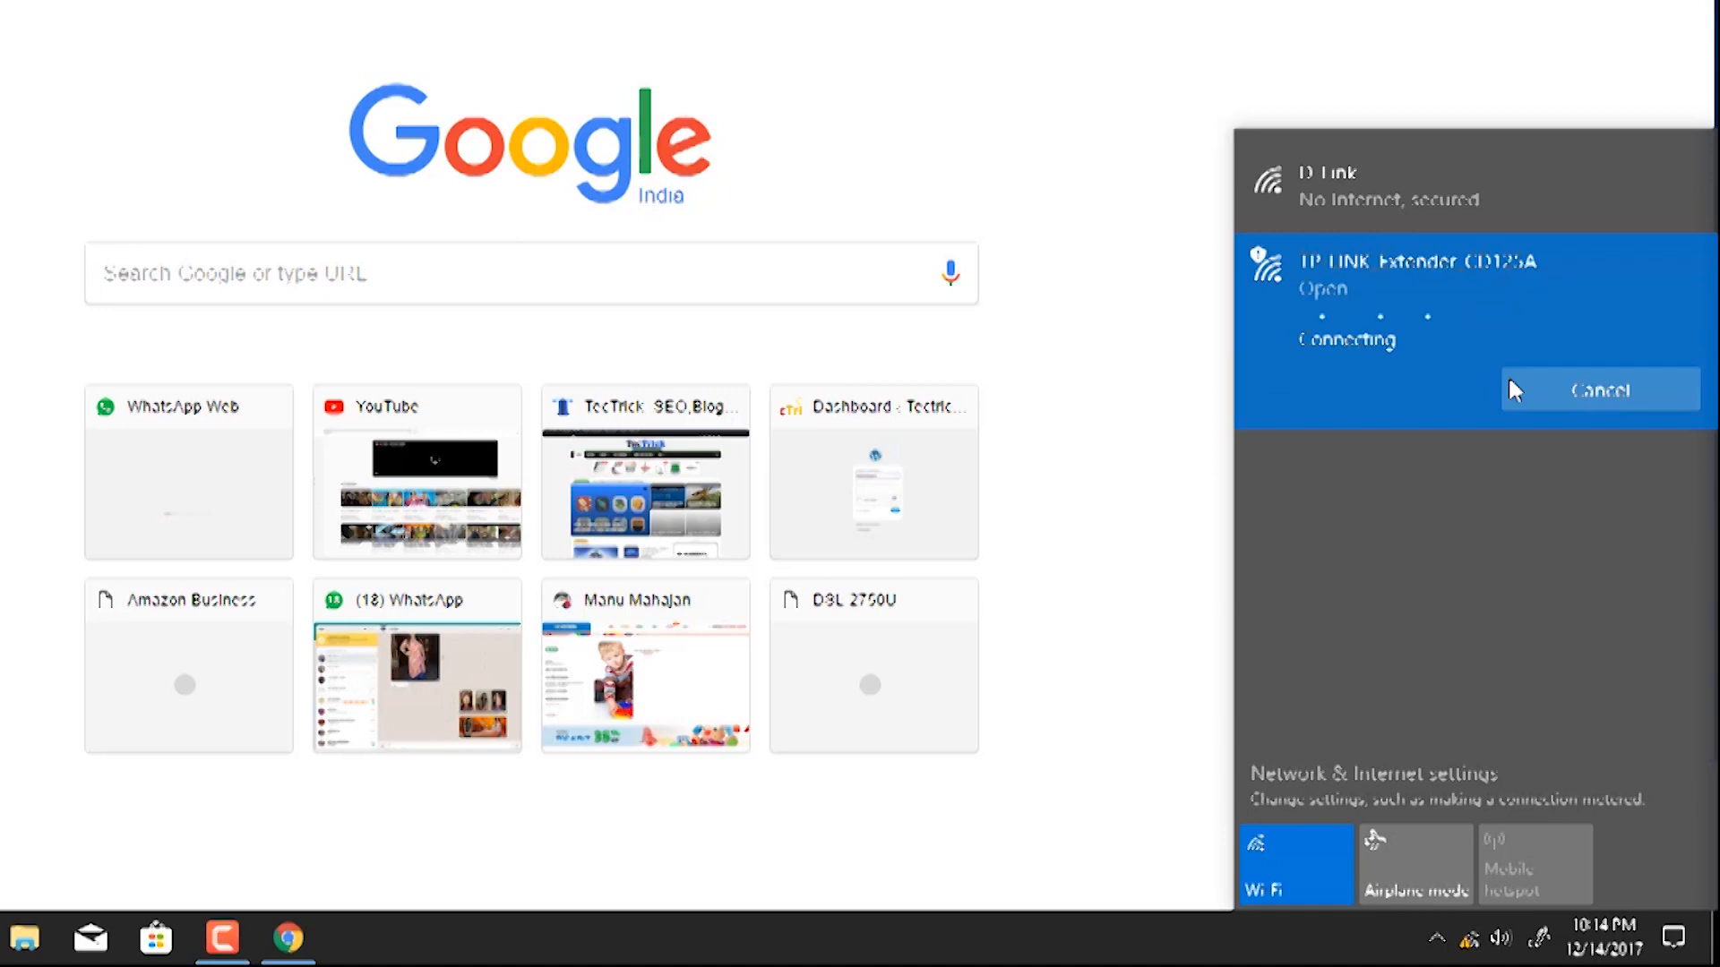
click(1601, 390)
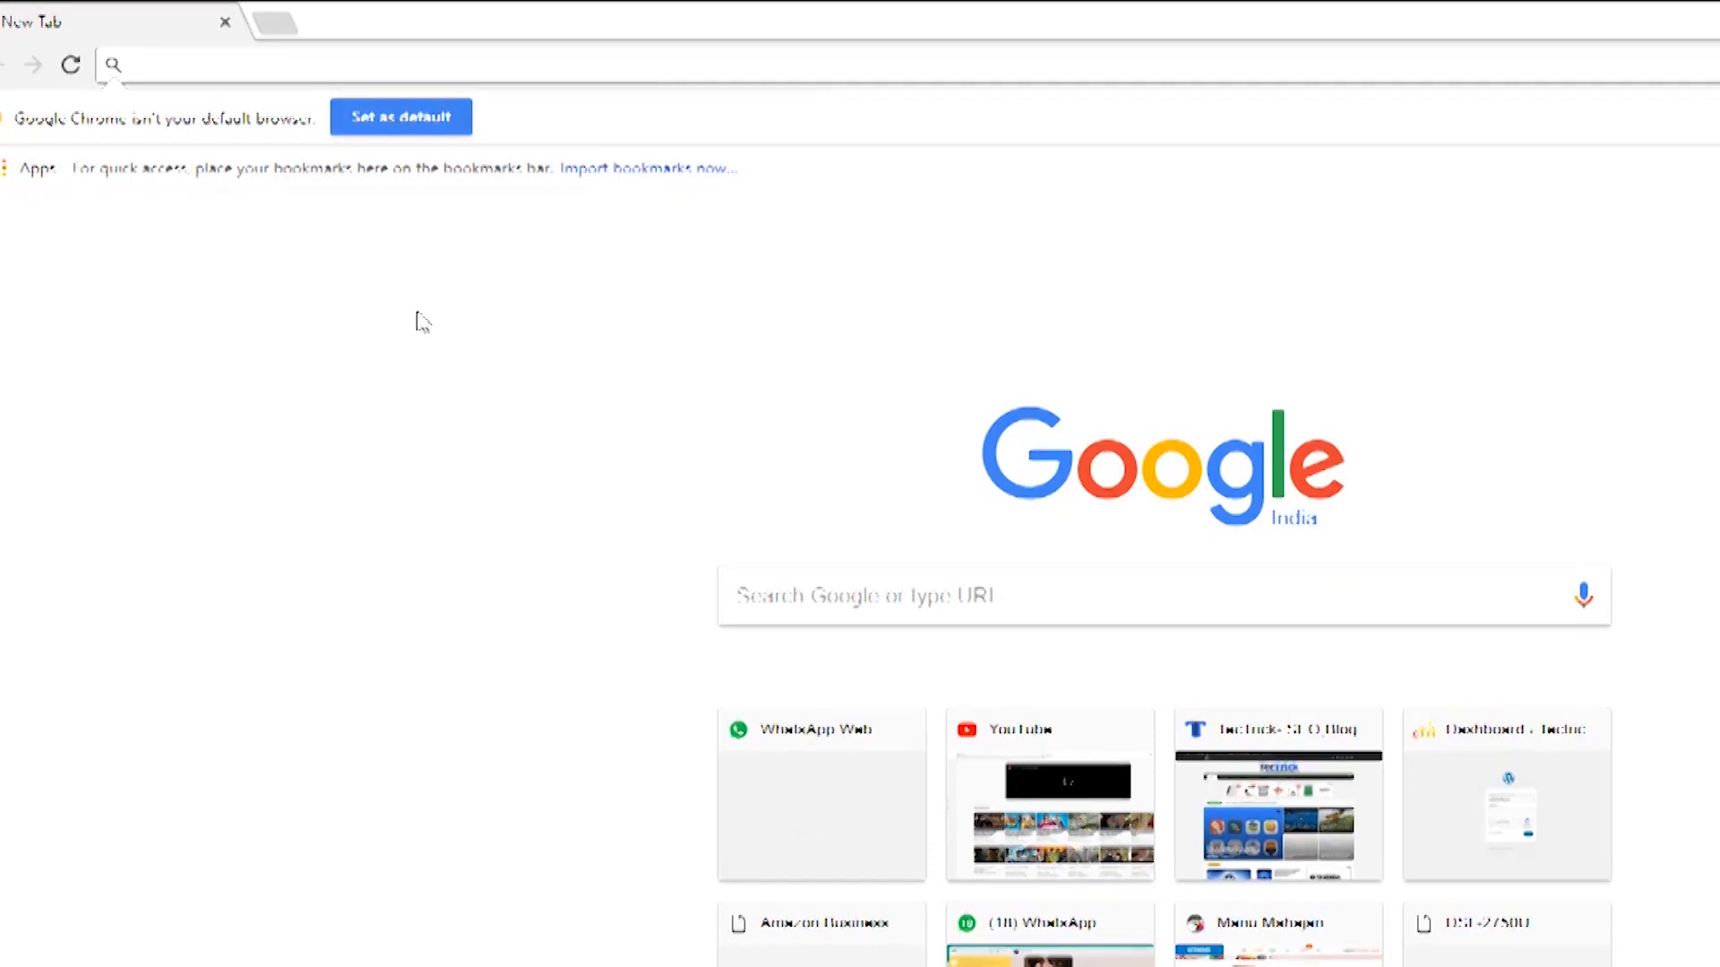
text(tpl)
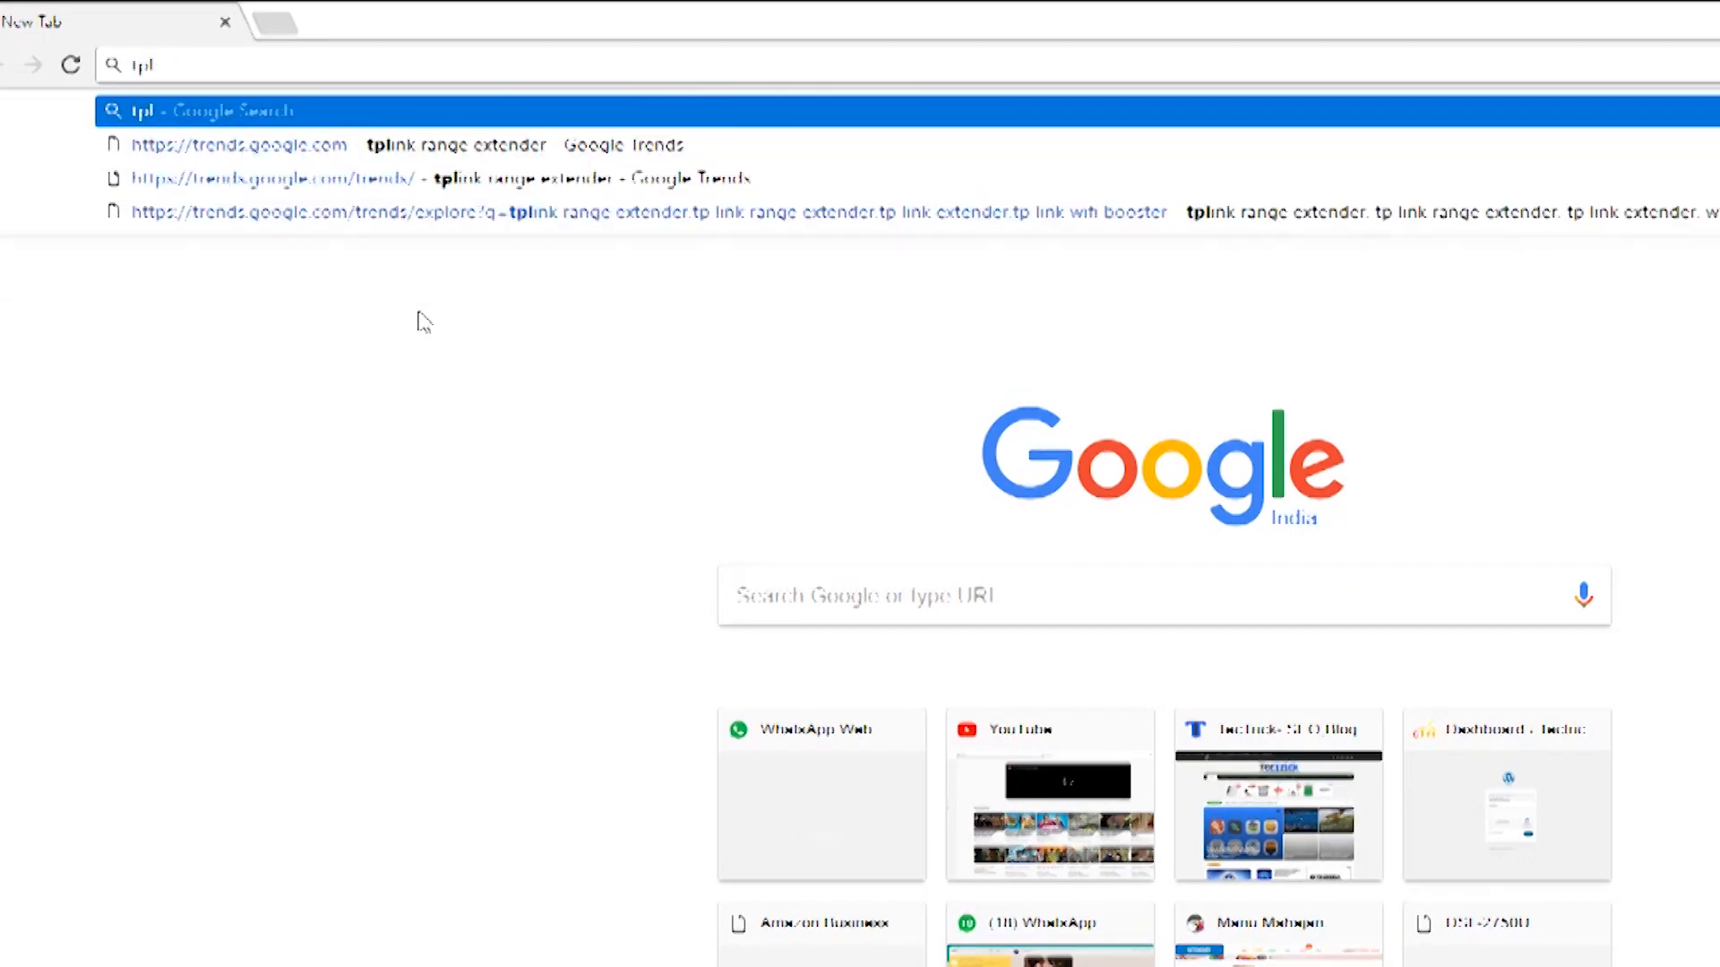
key(Return)
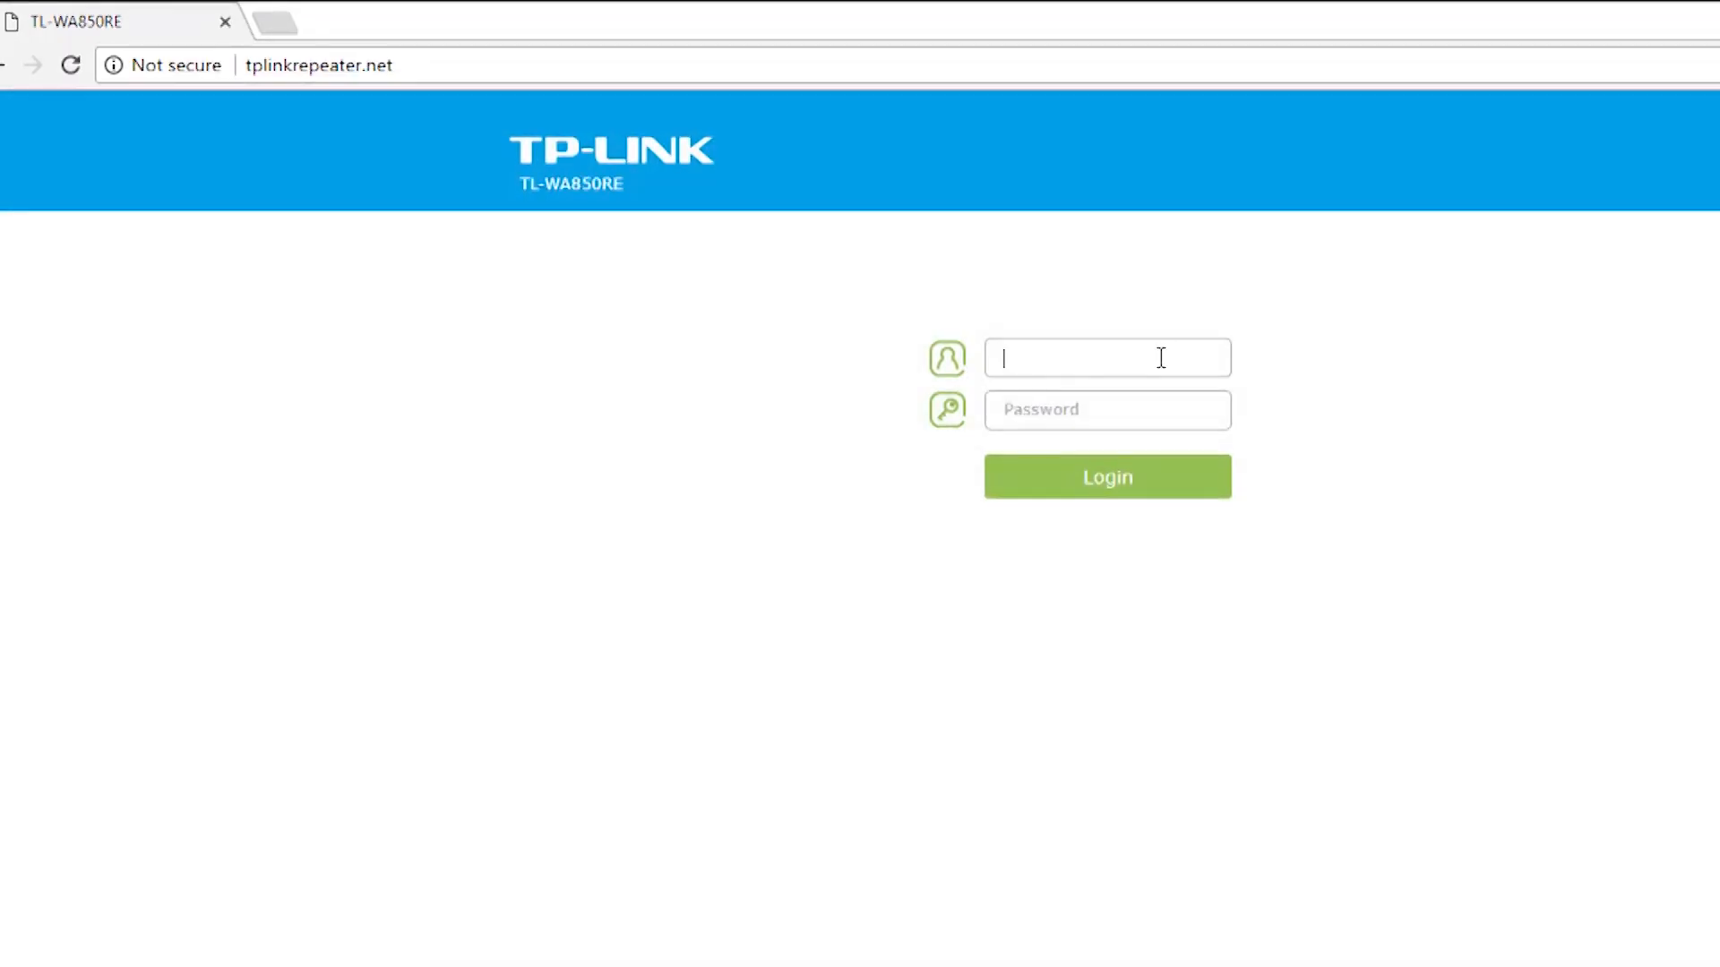
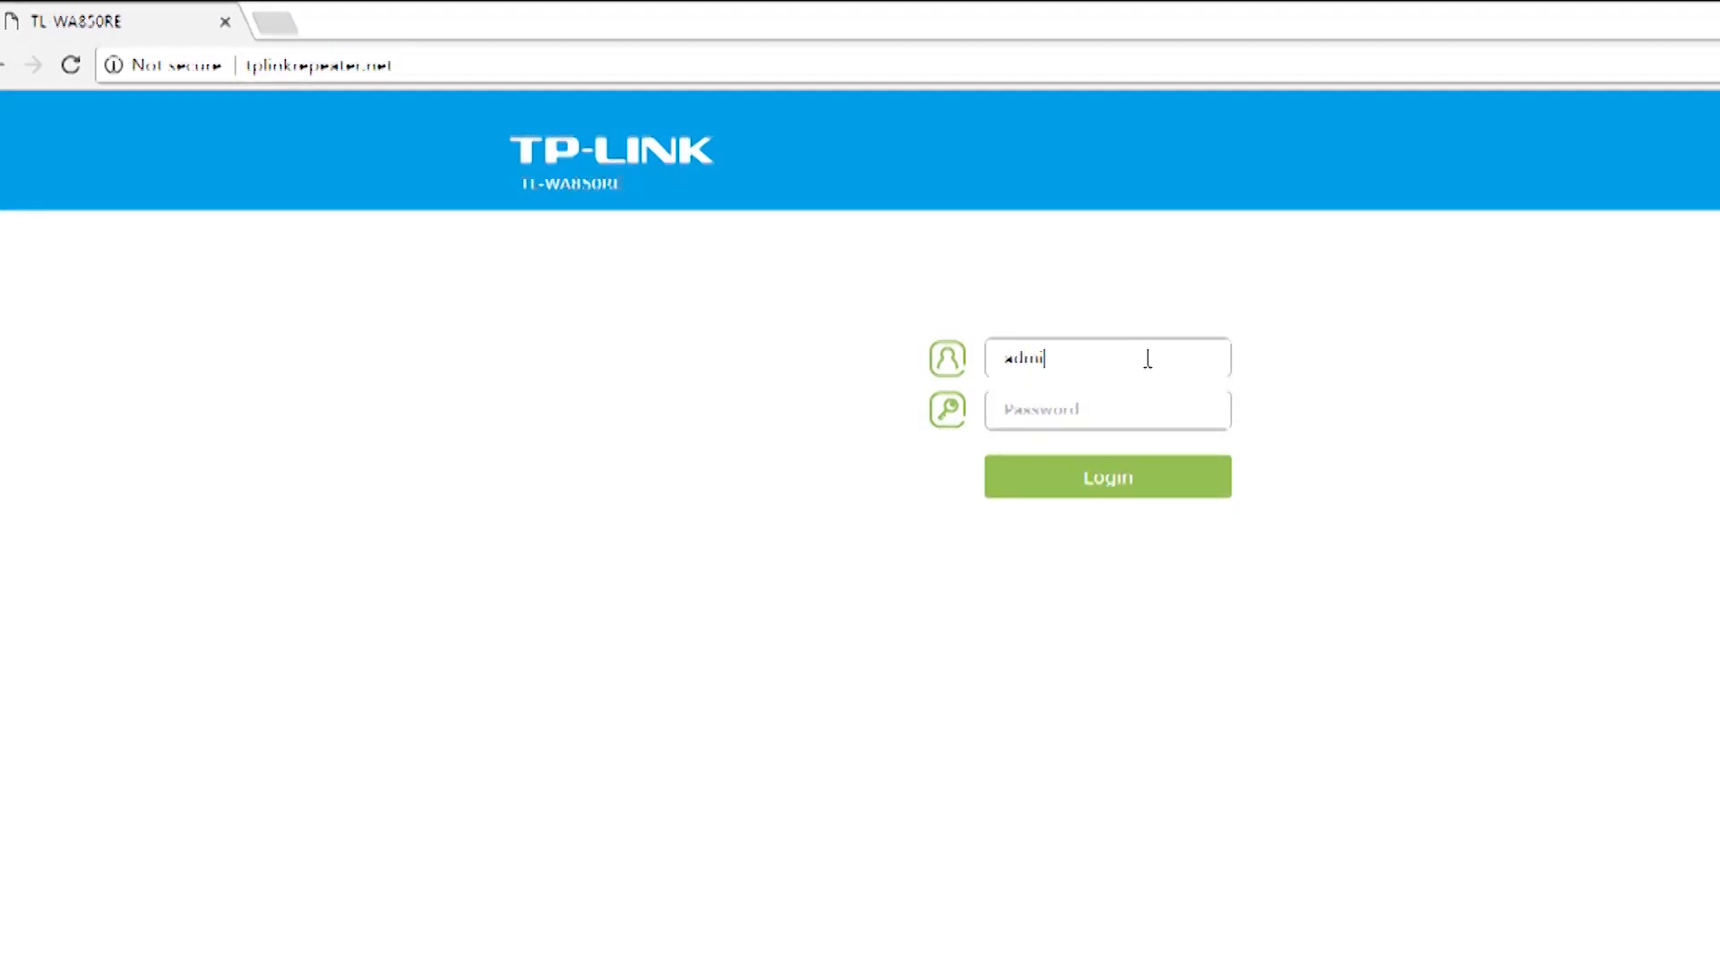
click(1107, 409)
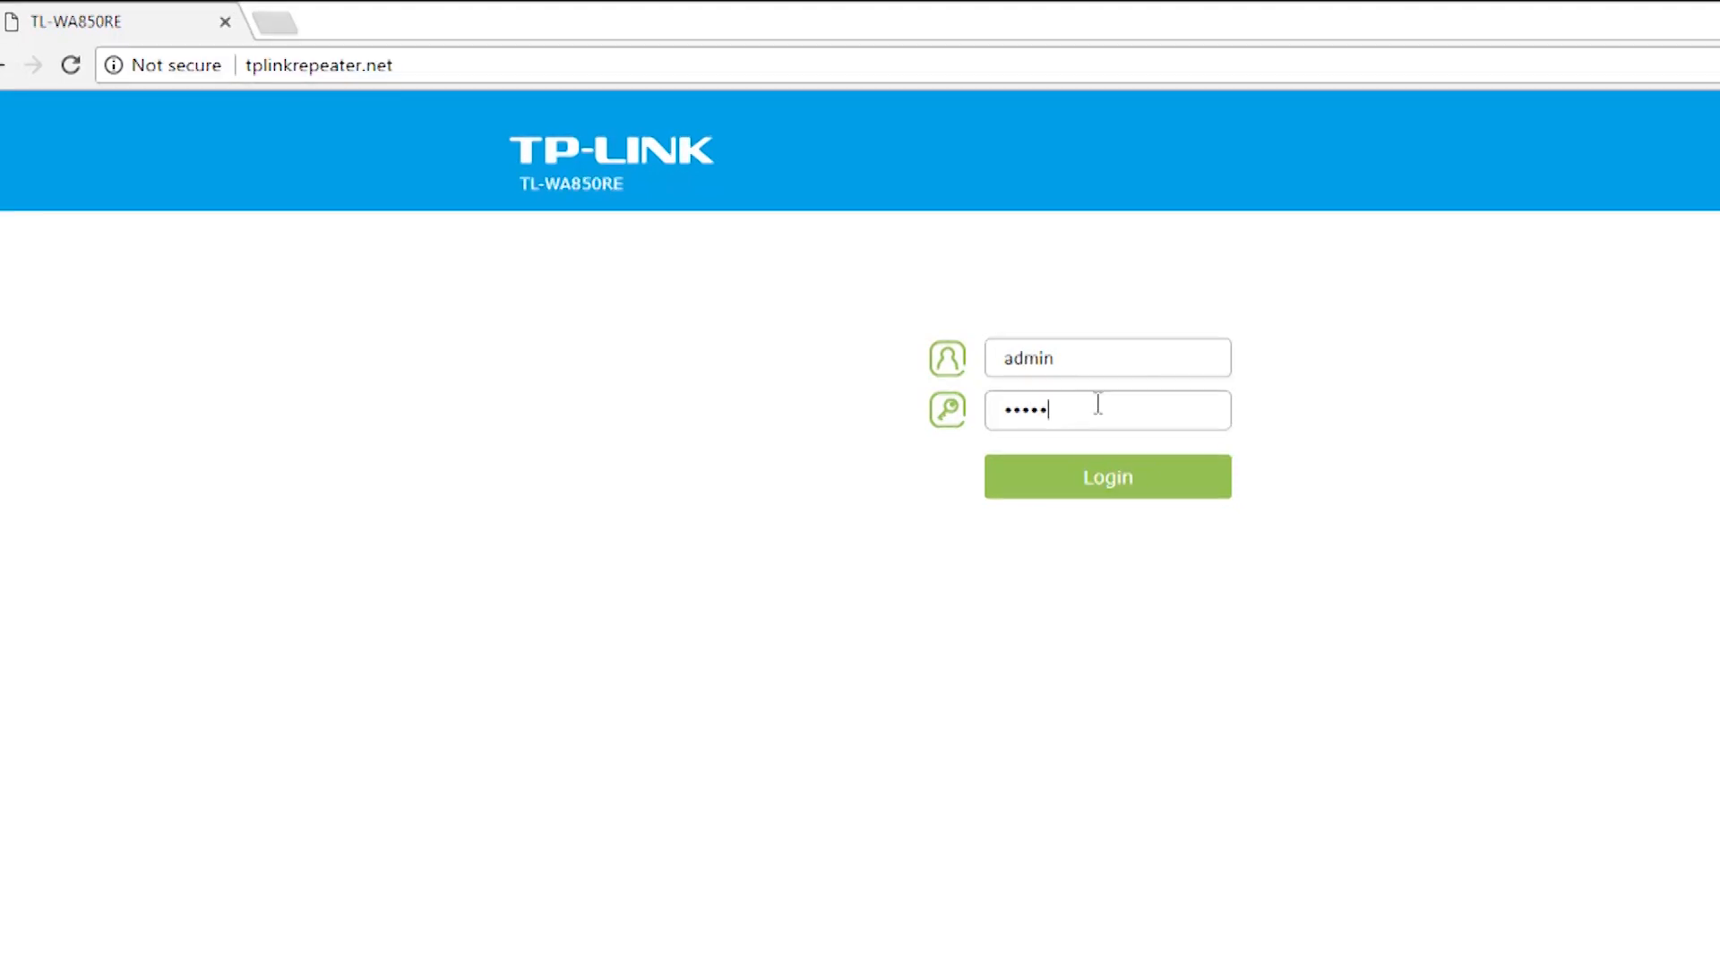
click(1105, 476)
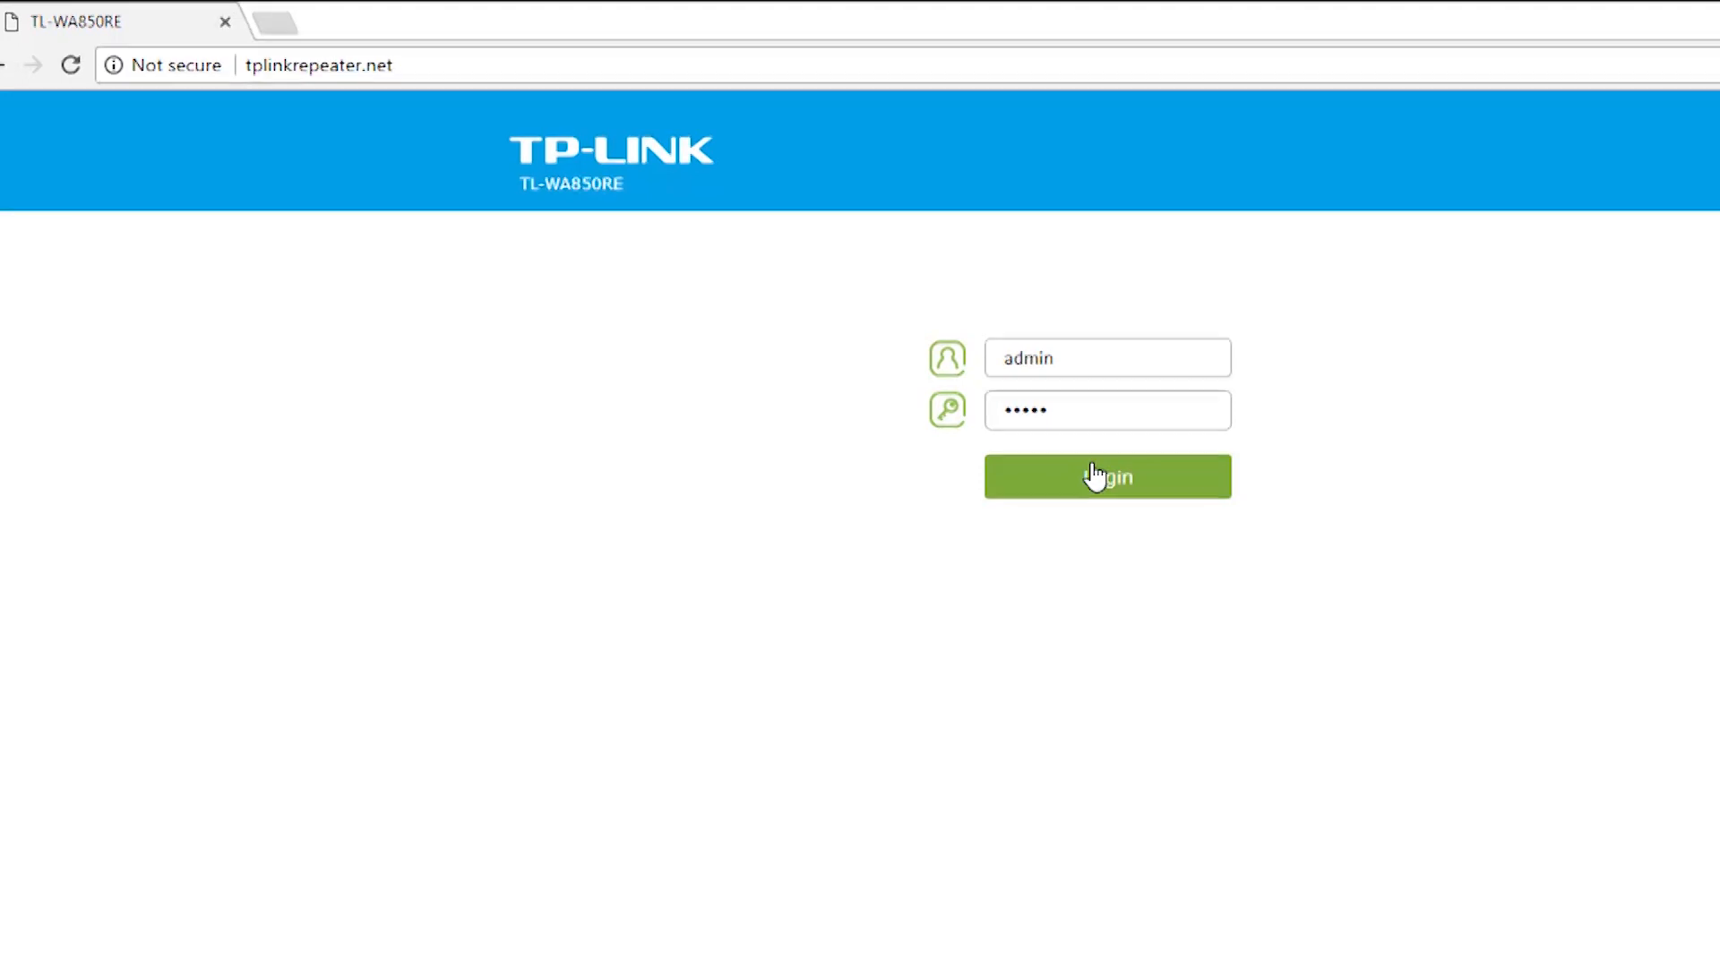
click(1107, 475)
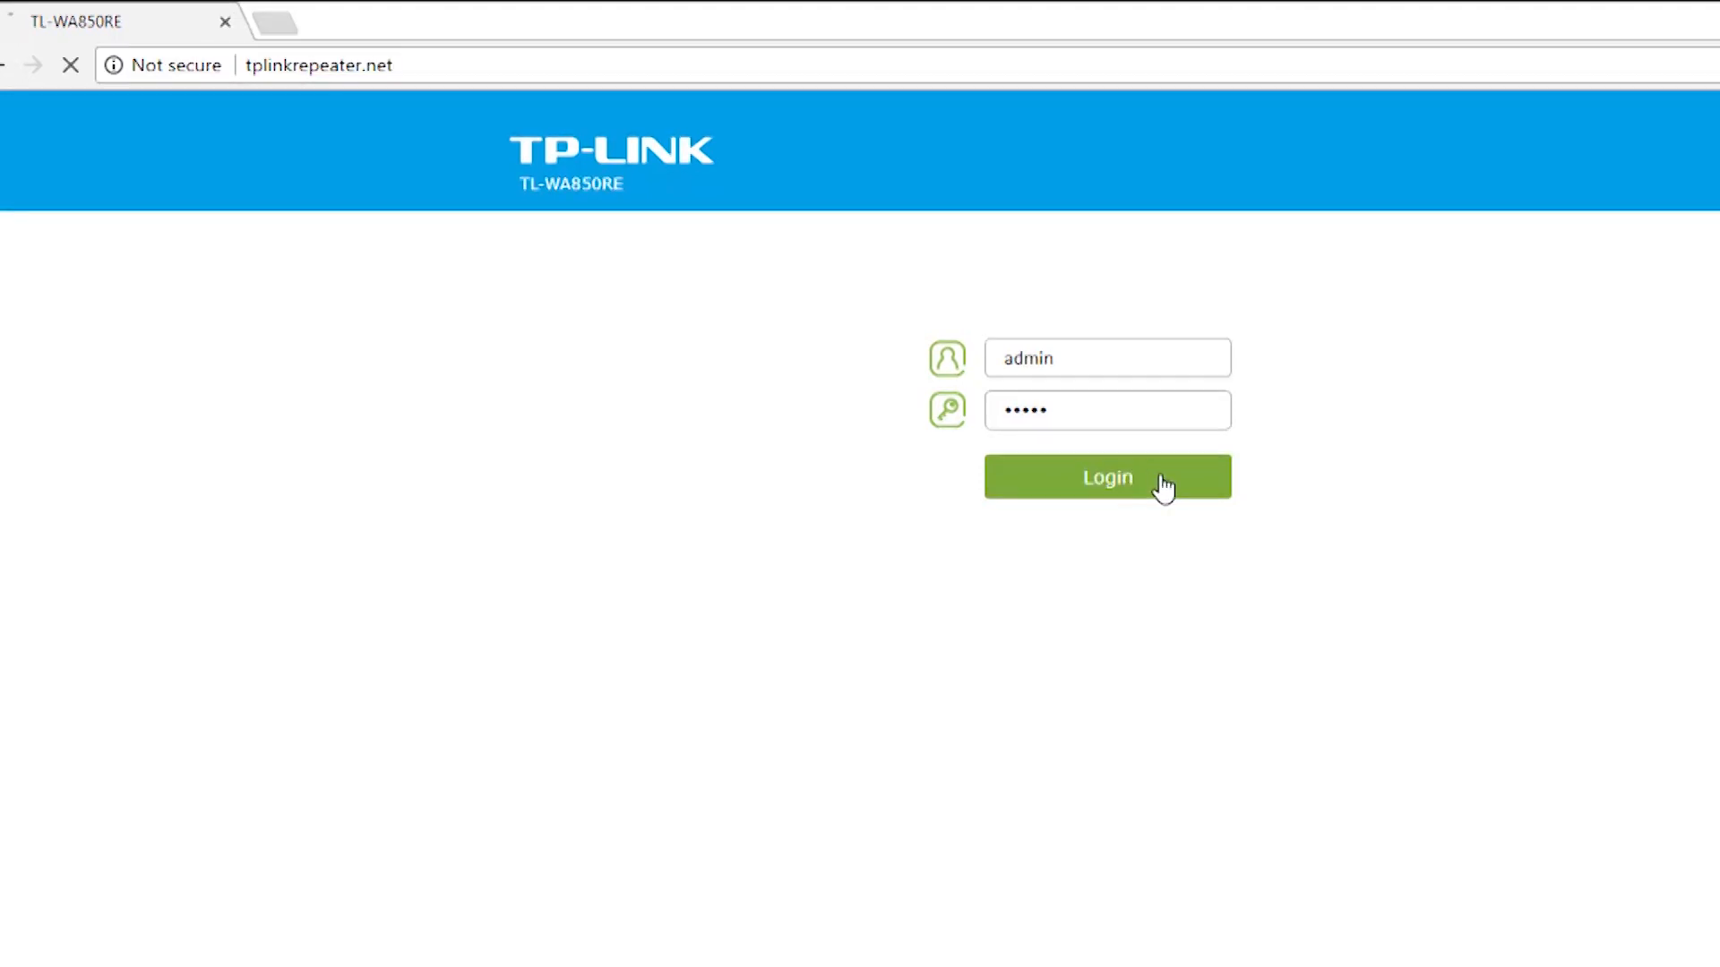
click(1107, 478)
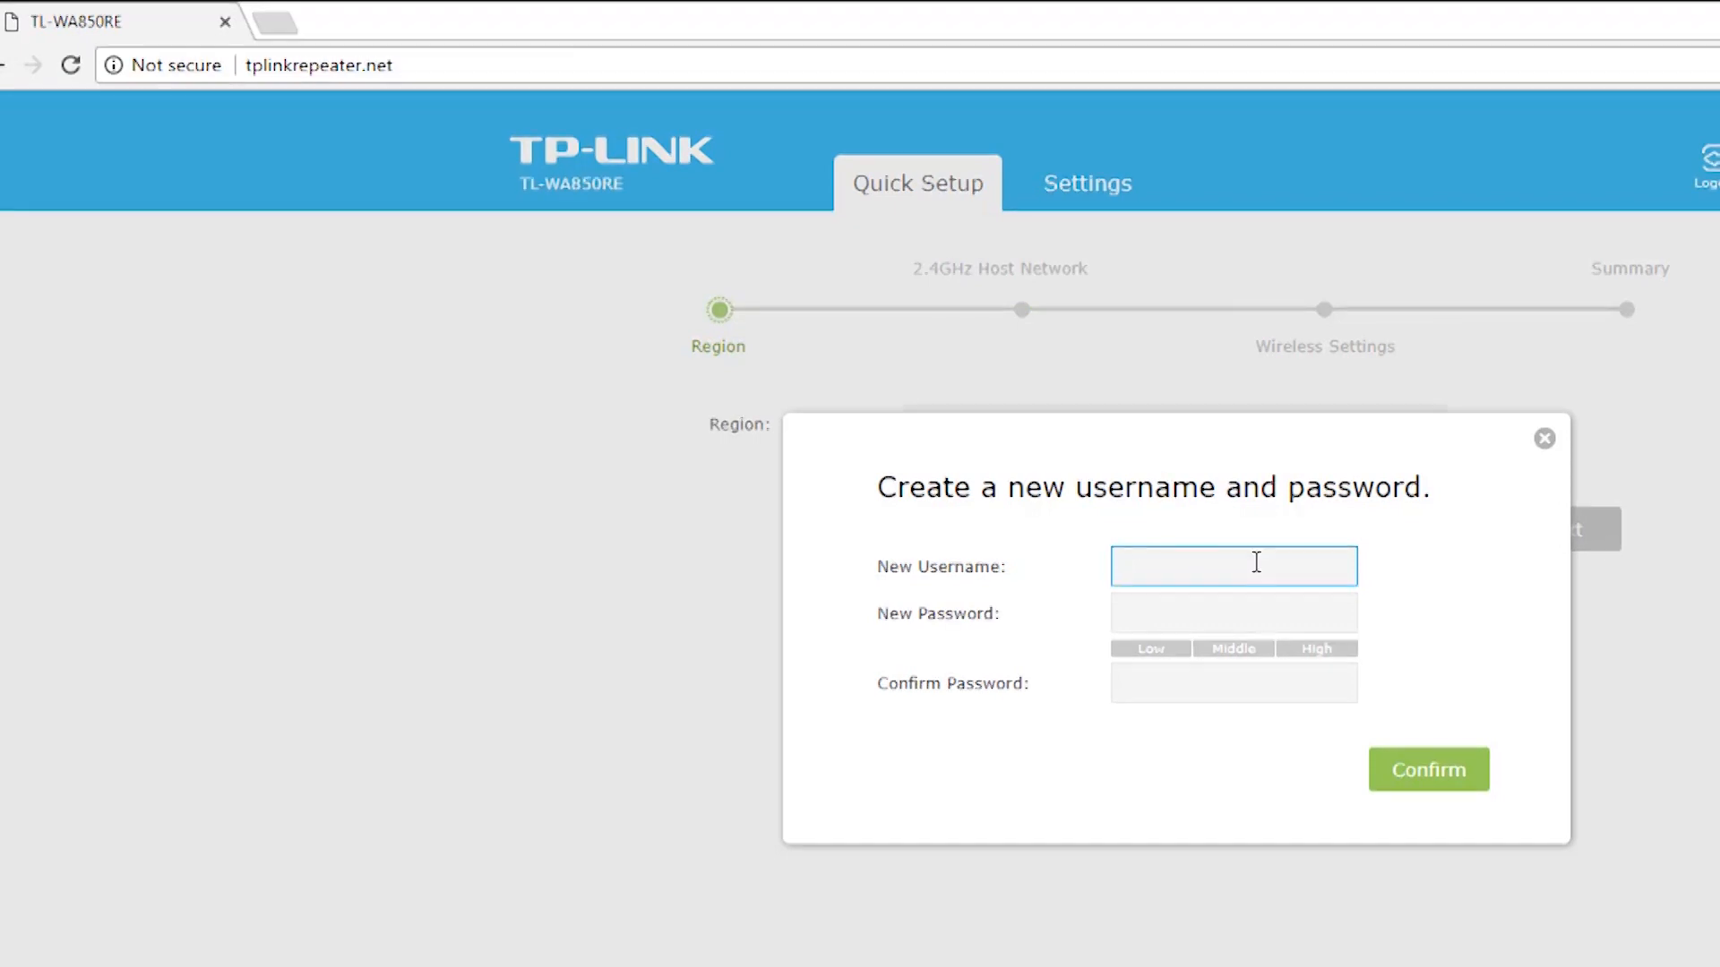
Step: Set the new admin username 'Dlink-rn' with a matching new password and confirm
text(D)
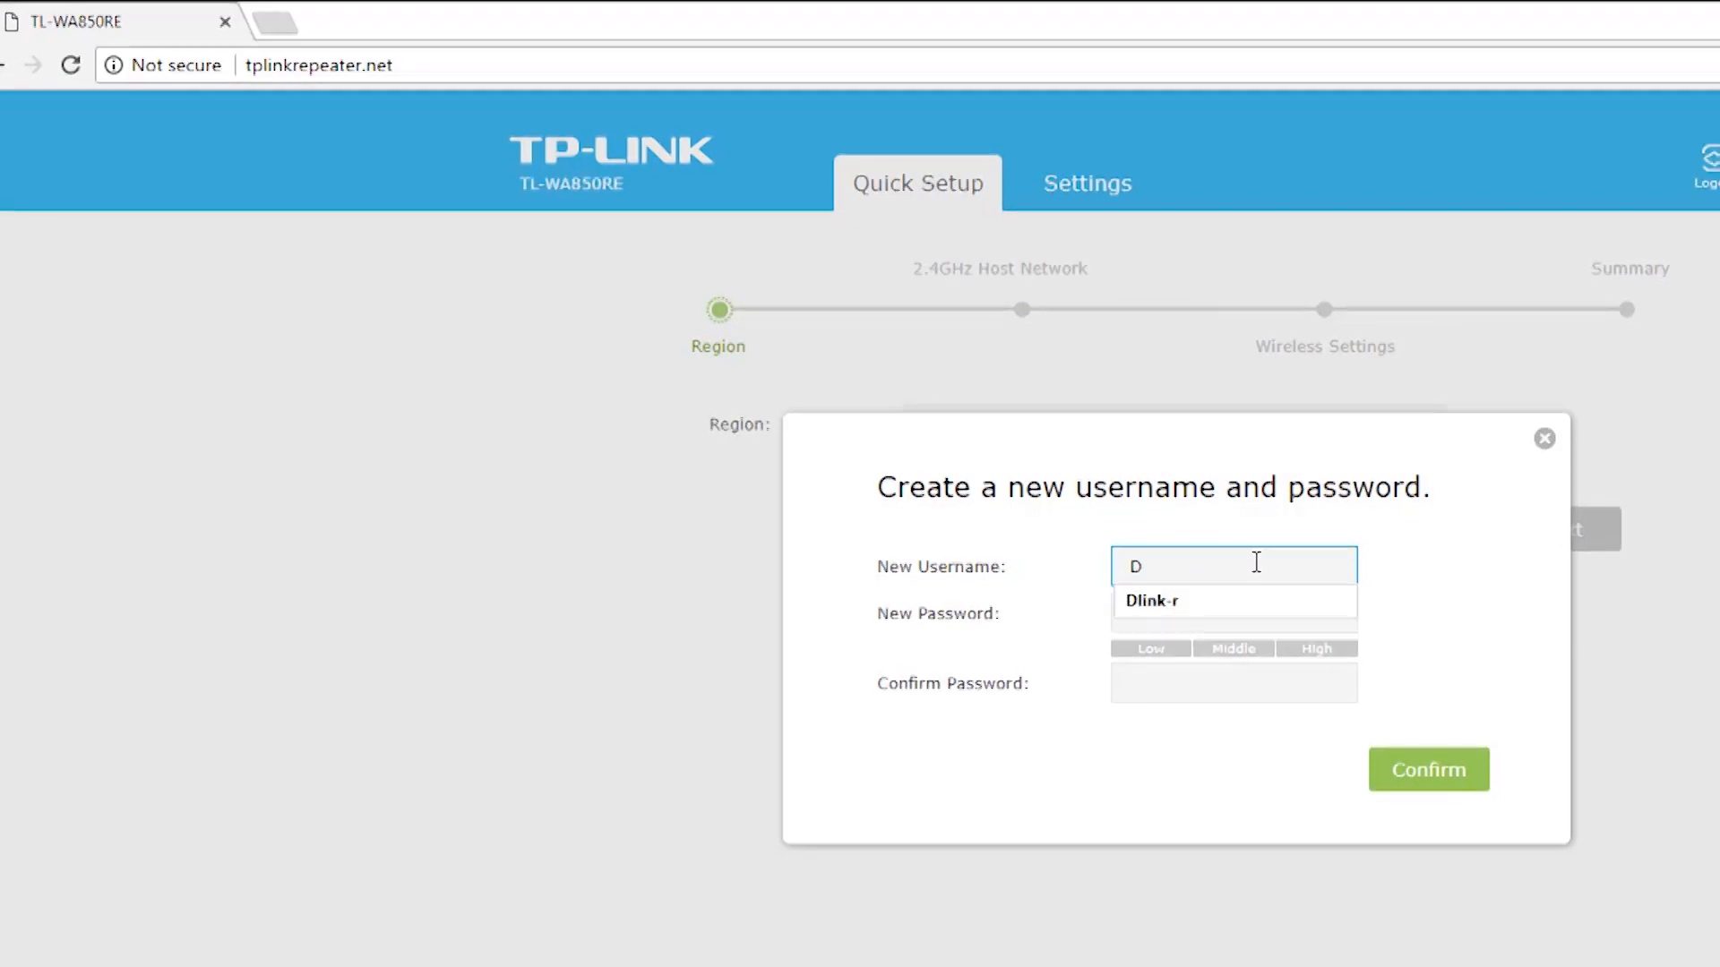
text(link)
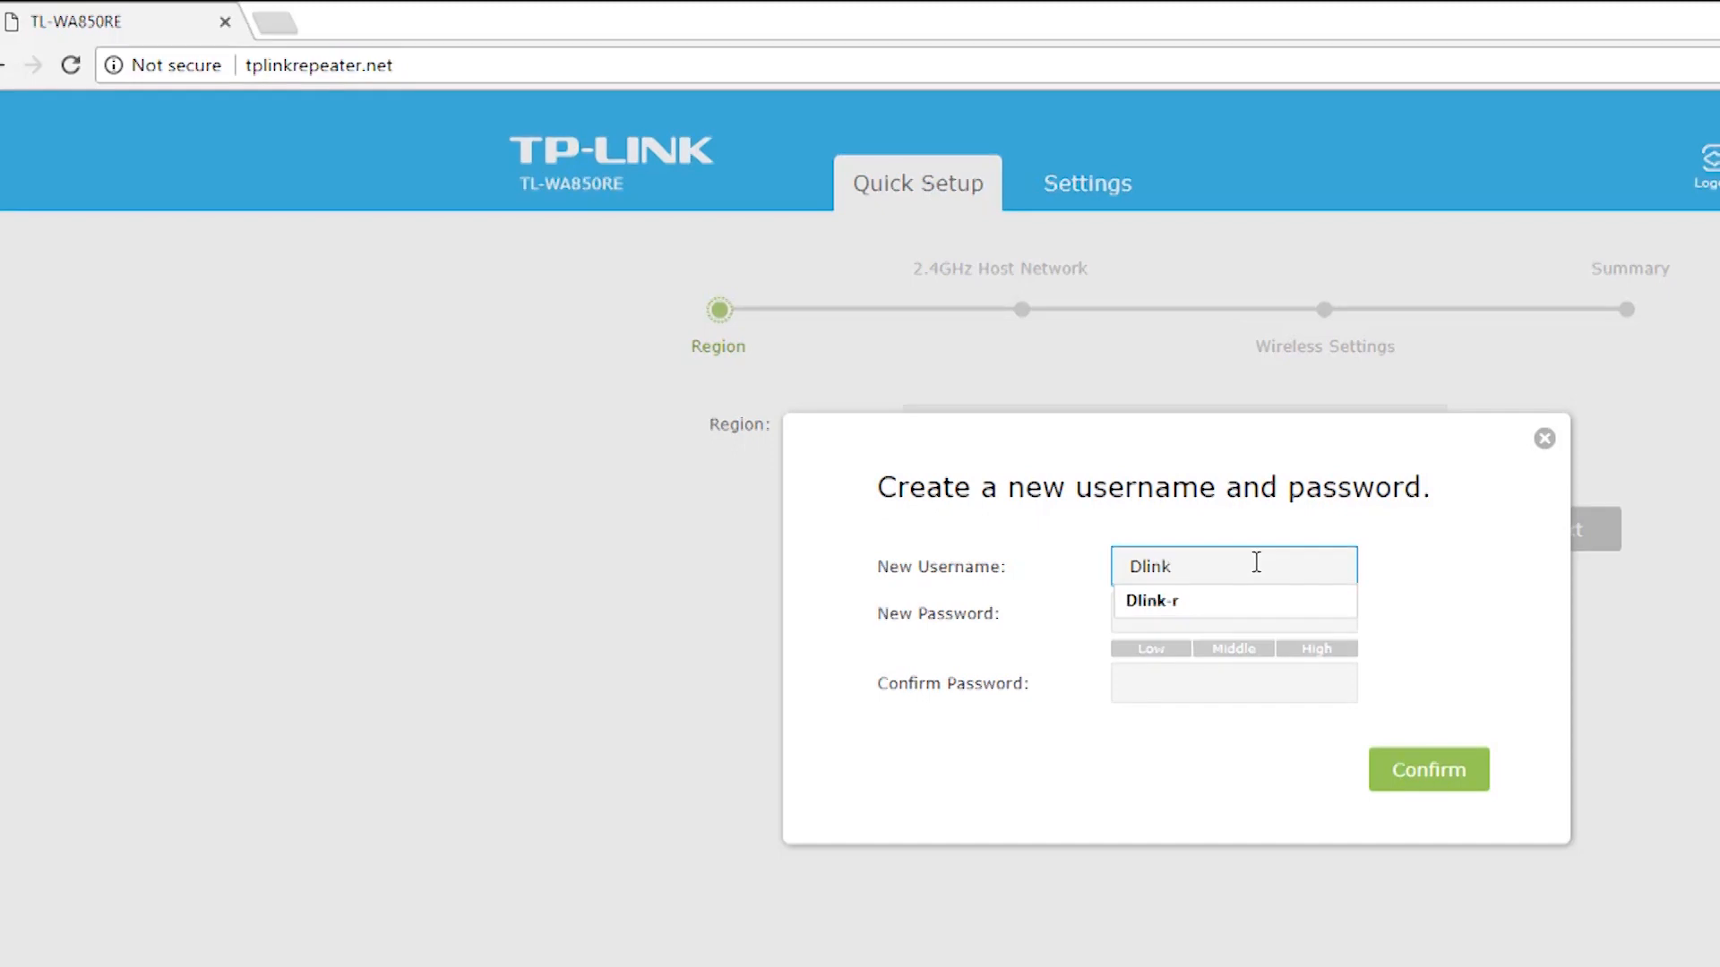
click(1232, 566)
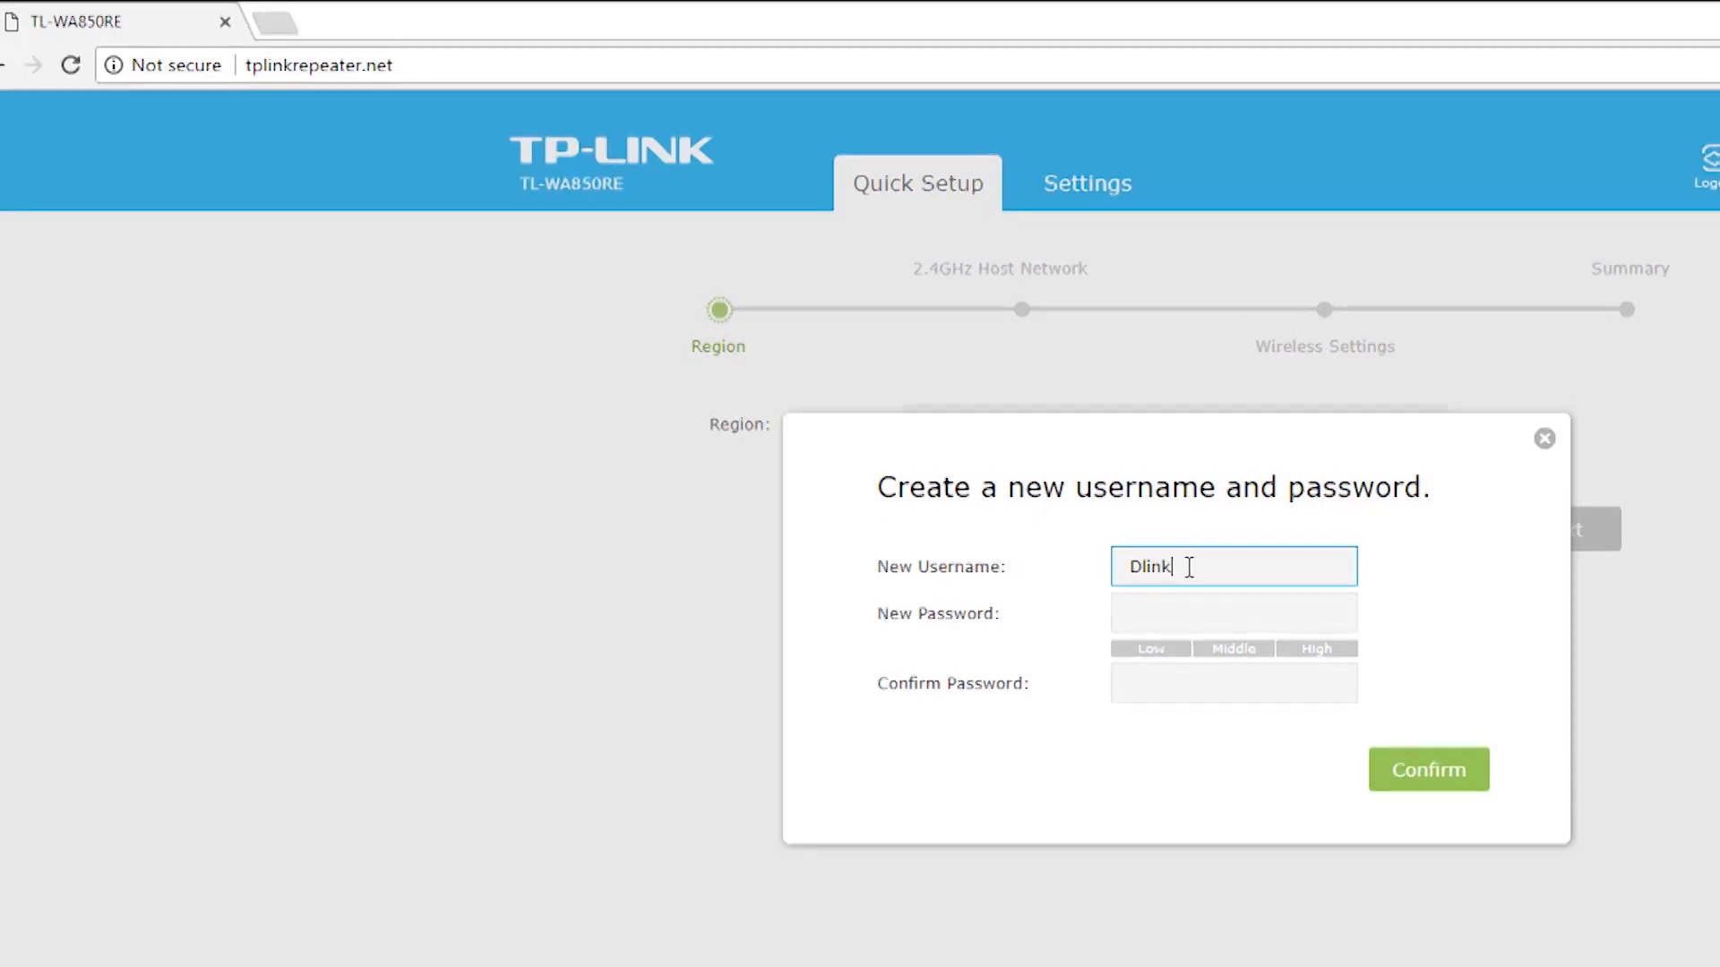
text(-r)
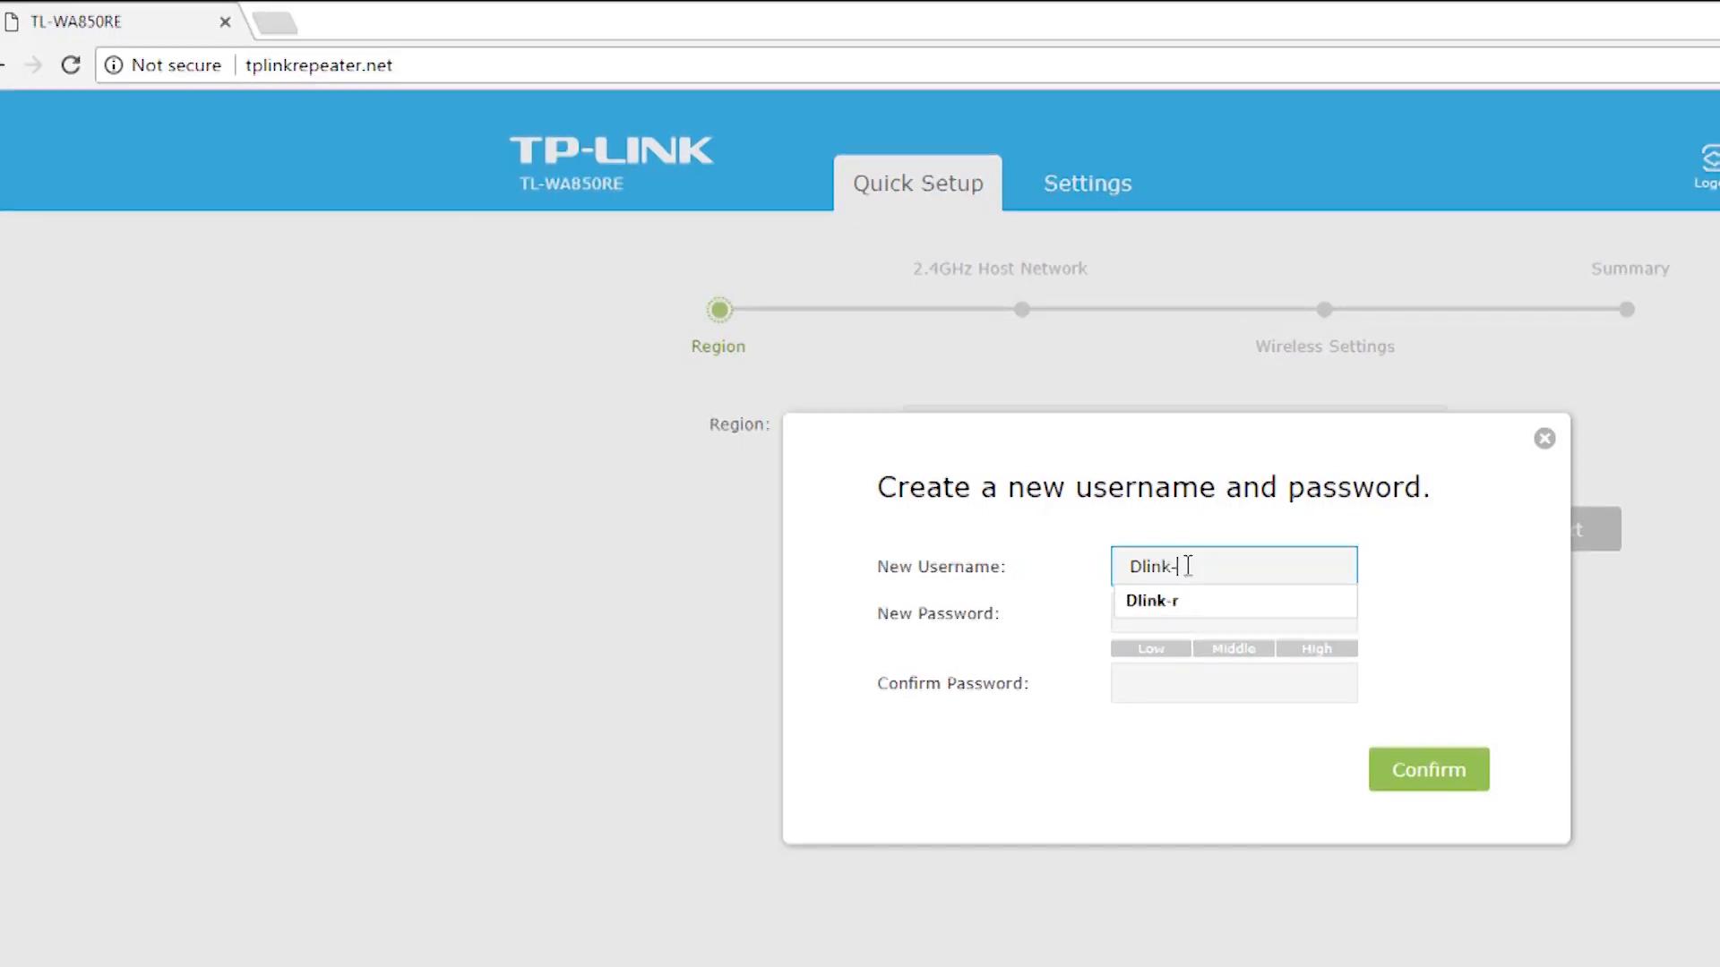
text(n)
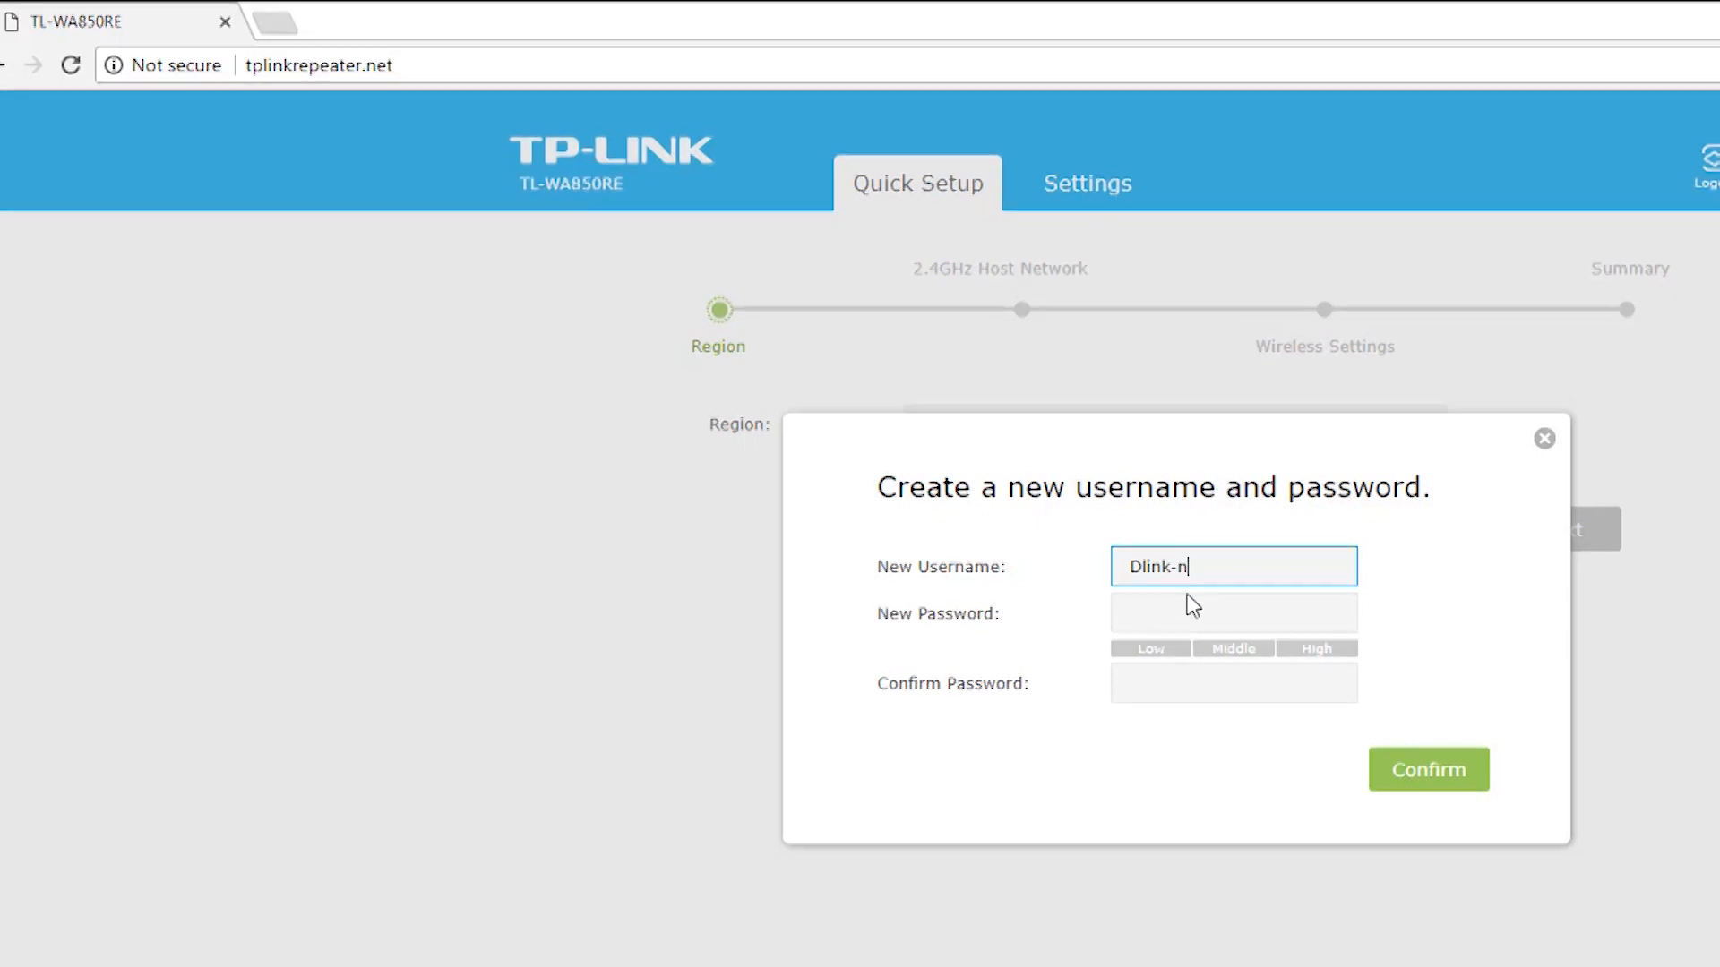
click(1232, 612)
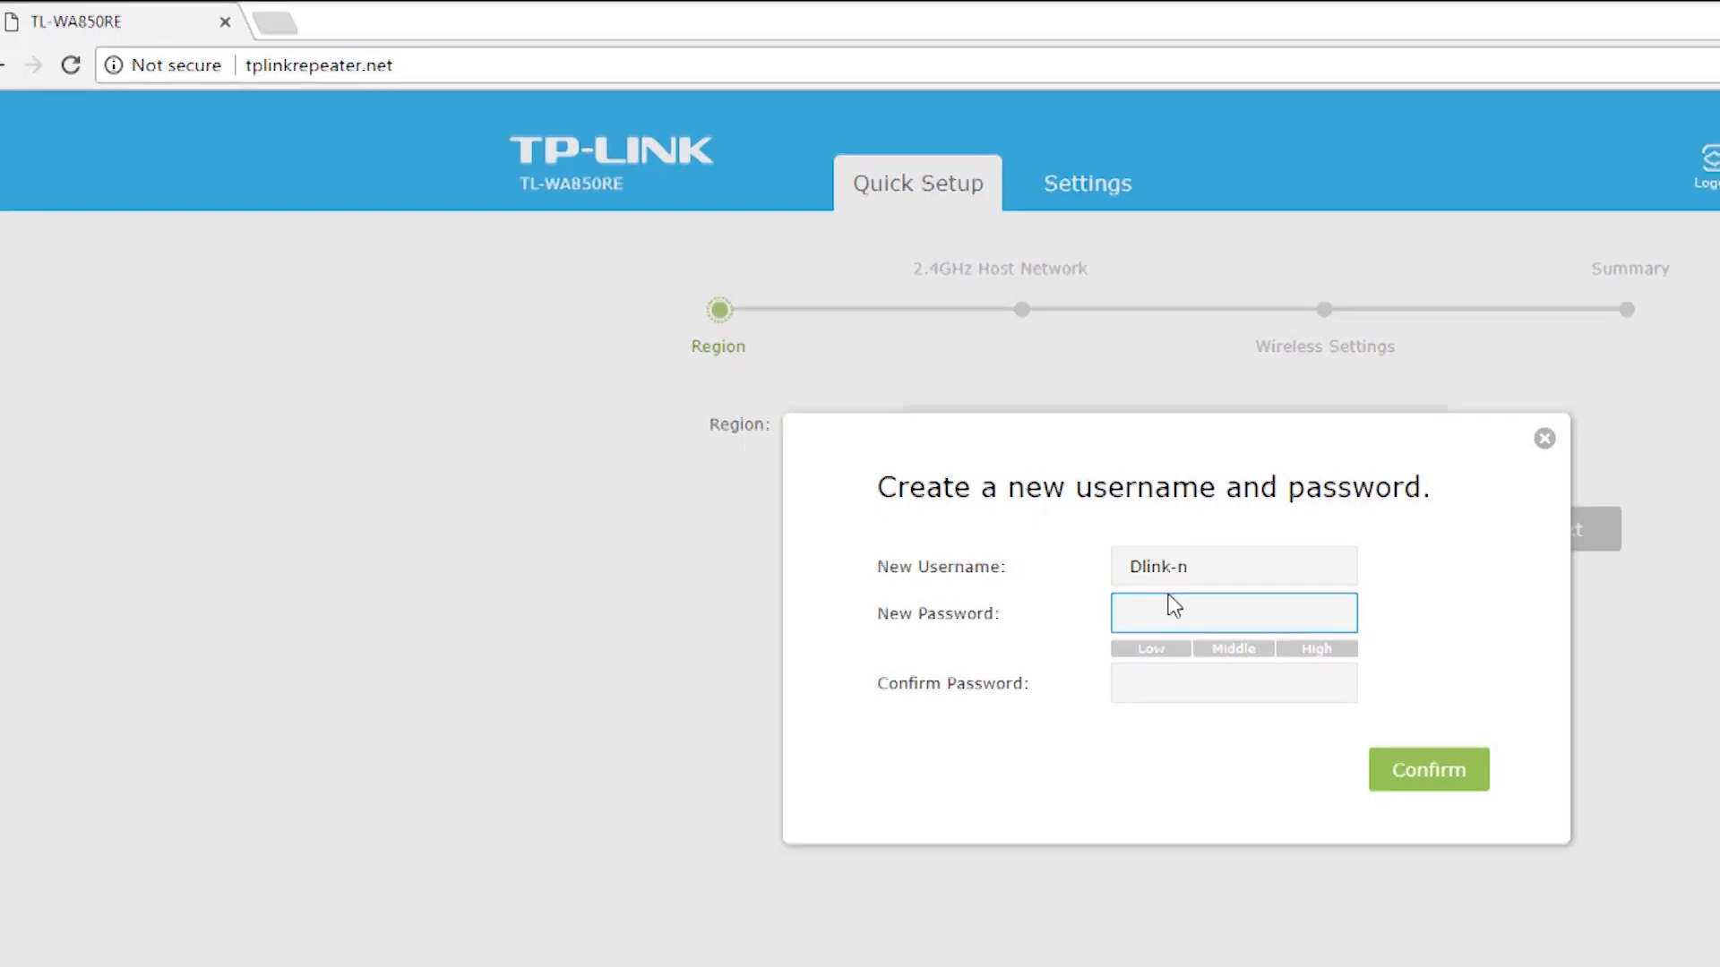
click(1233, 612)
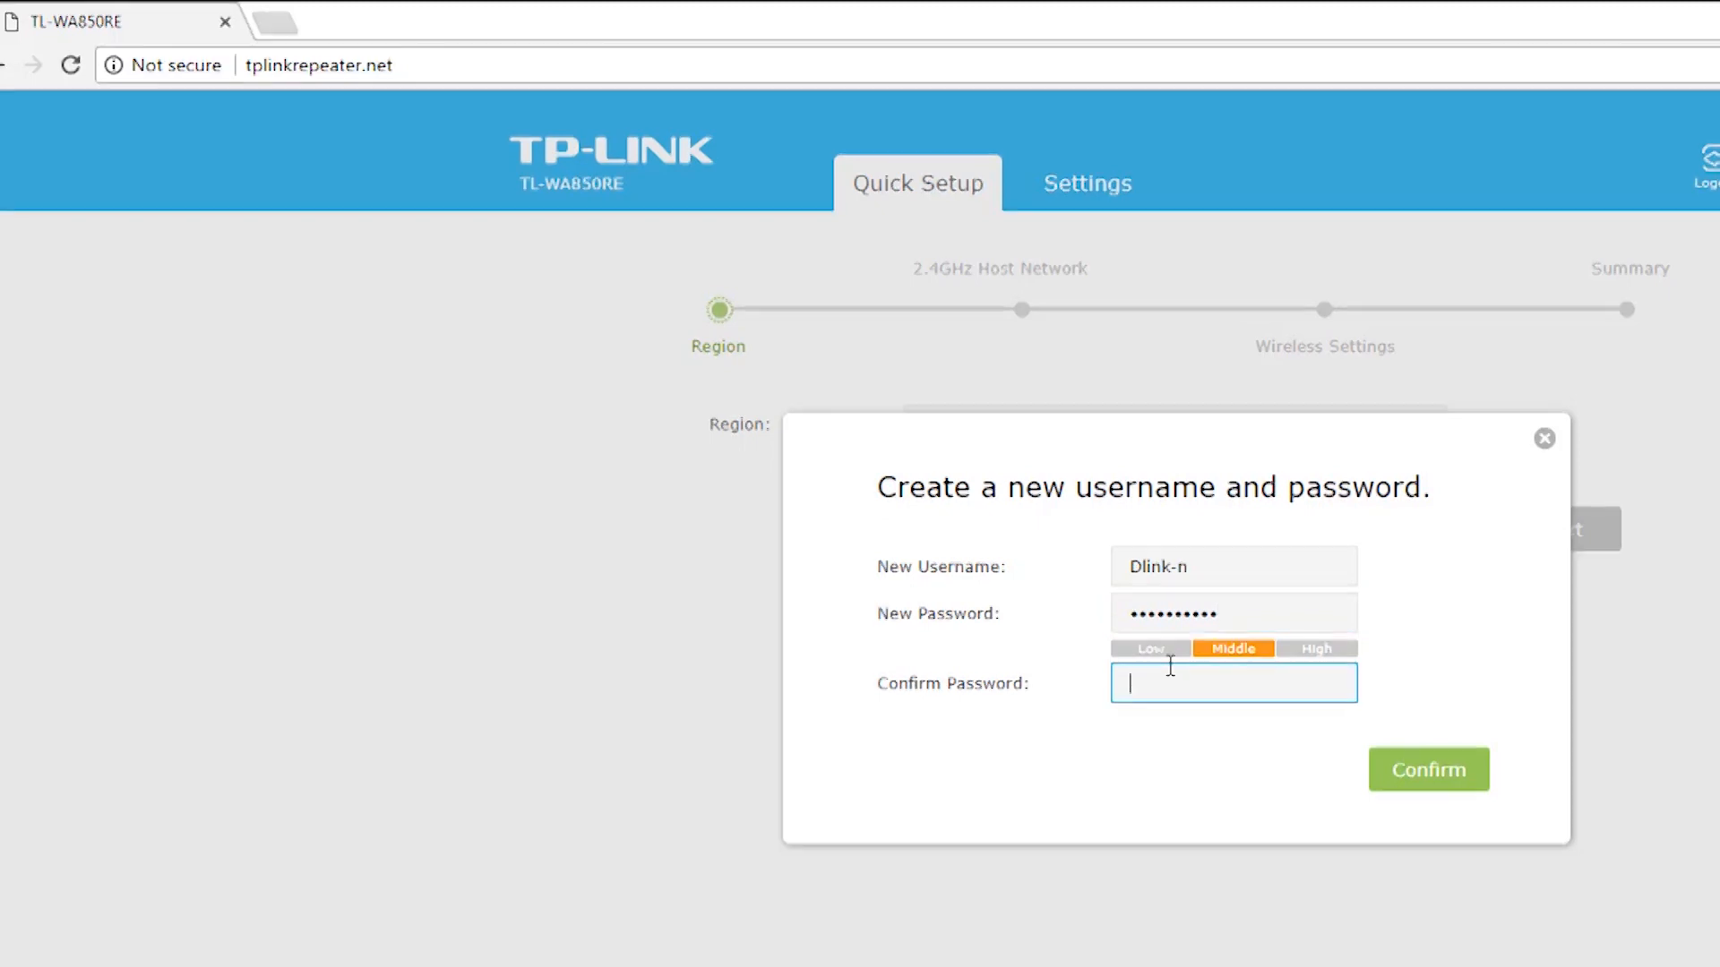
text(••••••••)
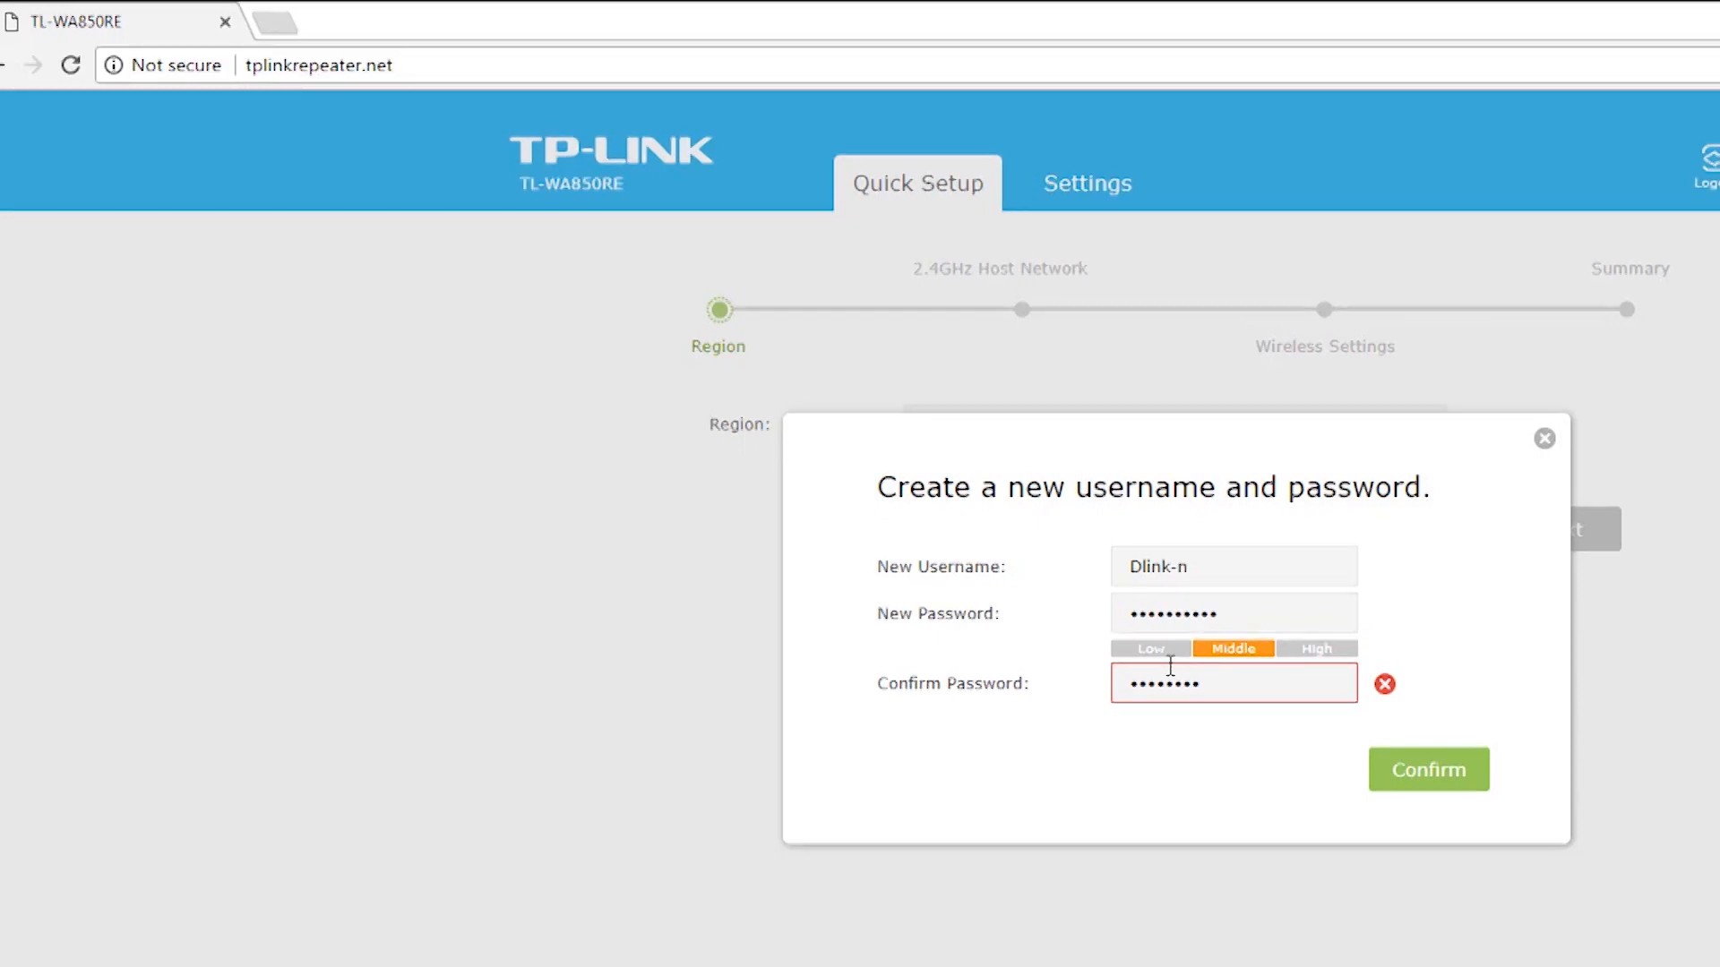
text(••)
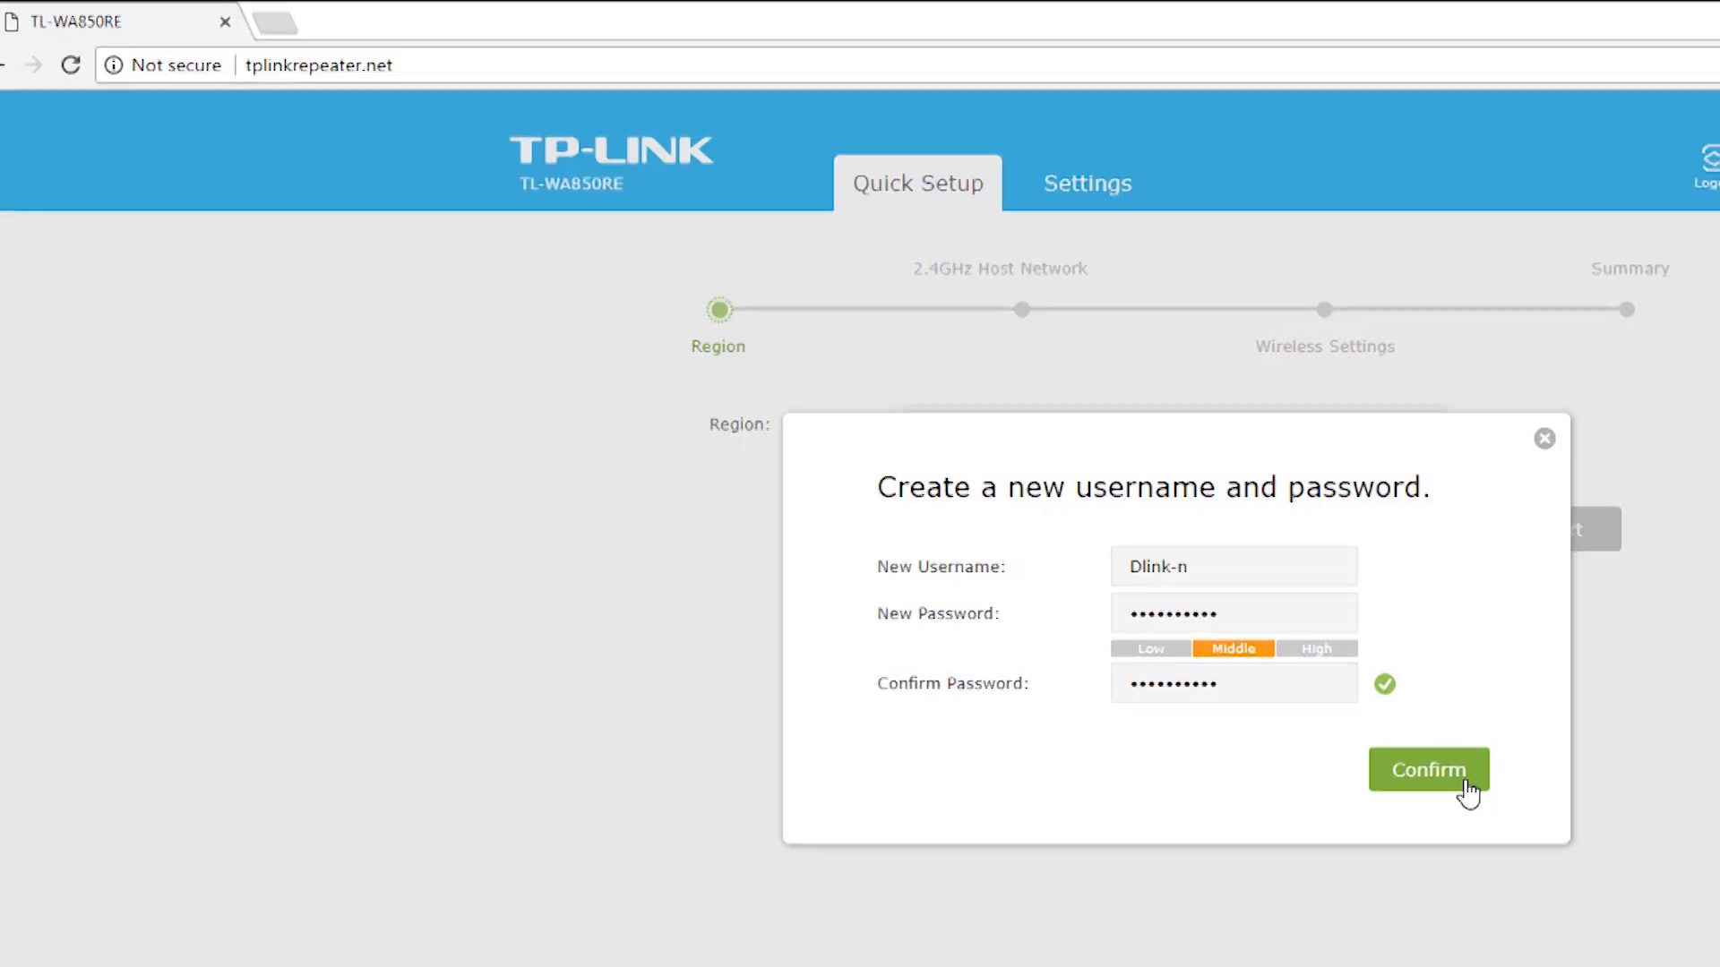
click(1427, 769)
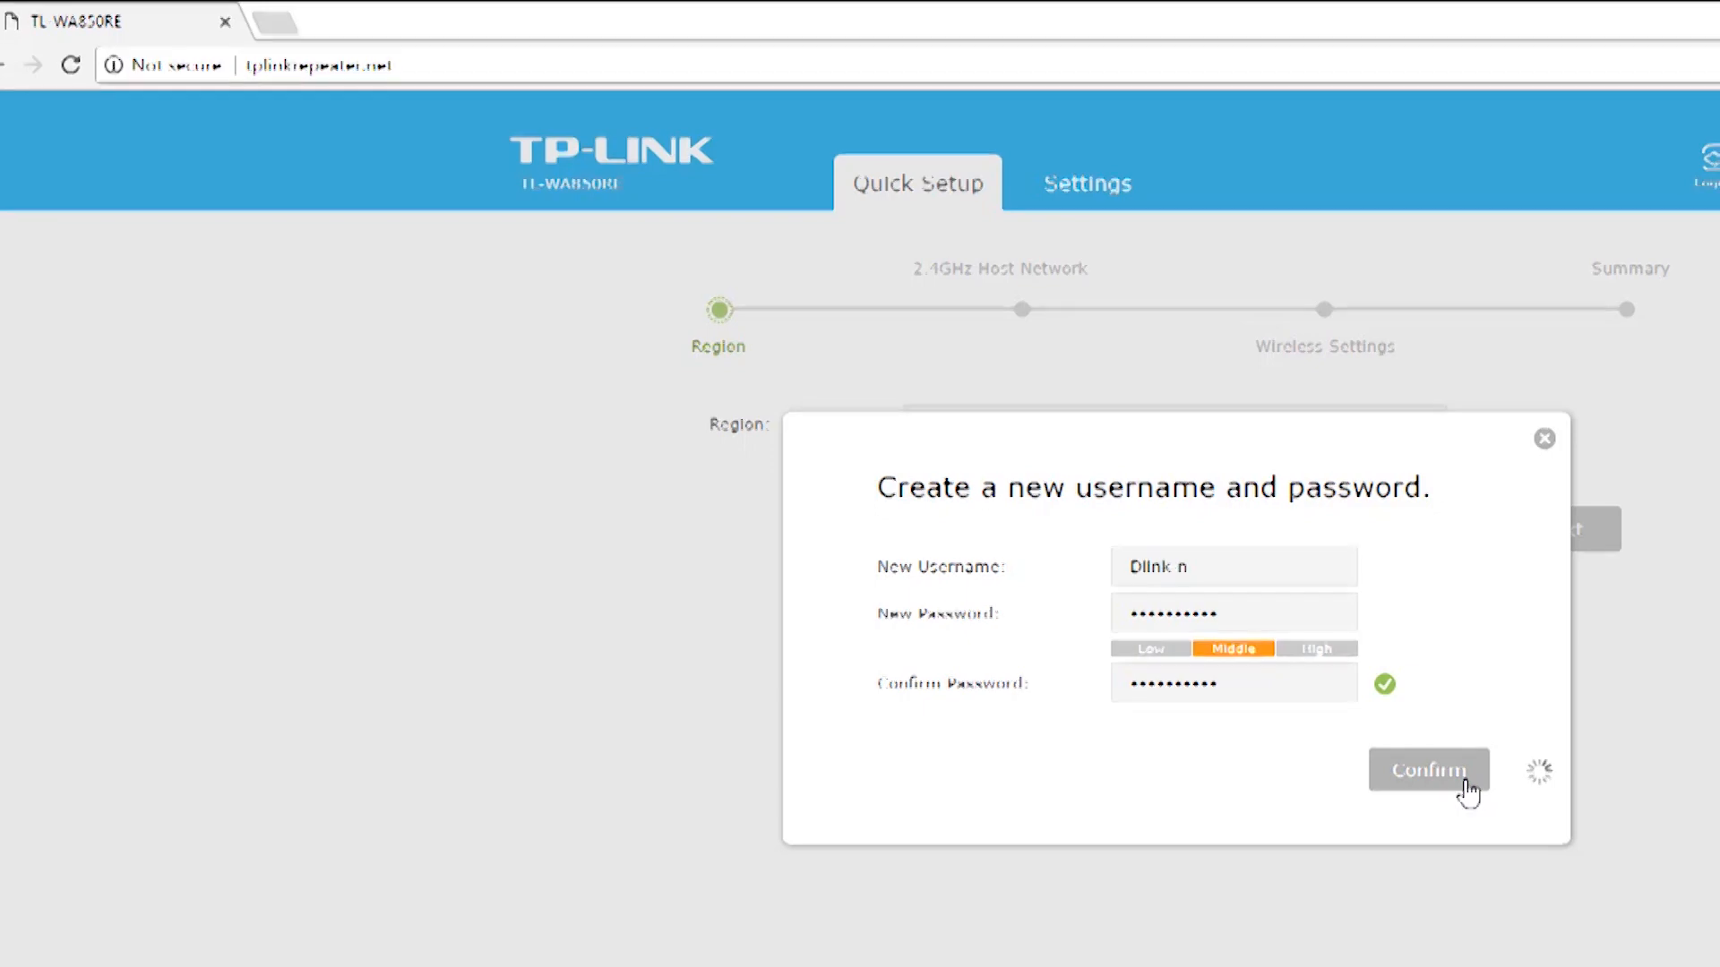
click(1427, 769)
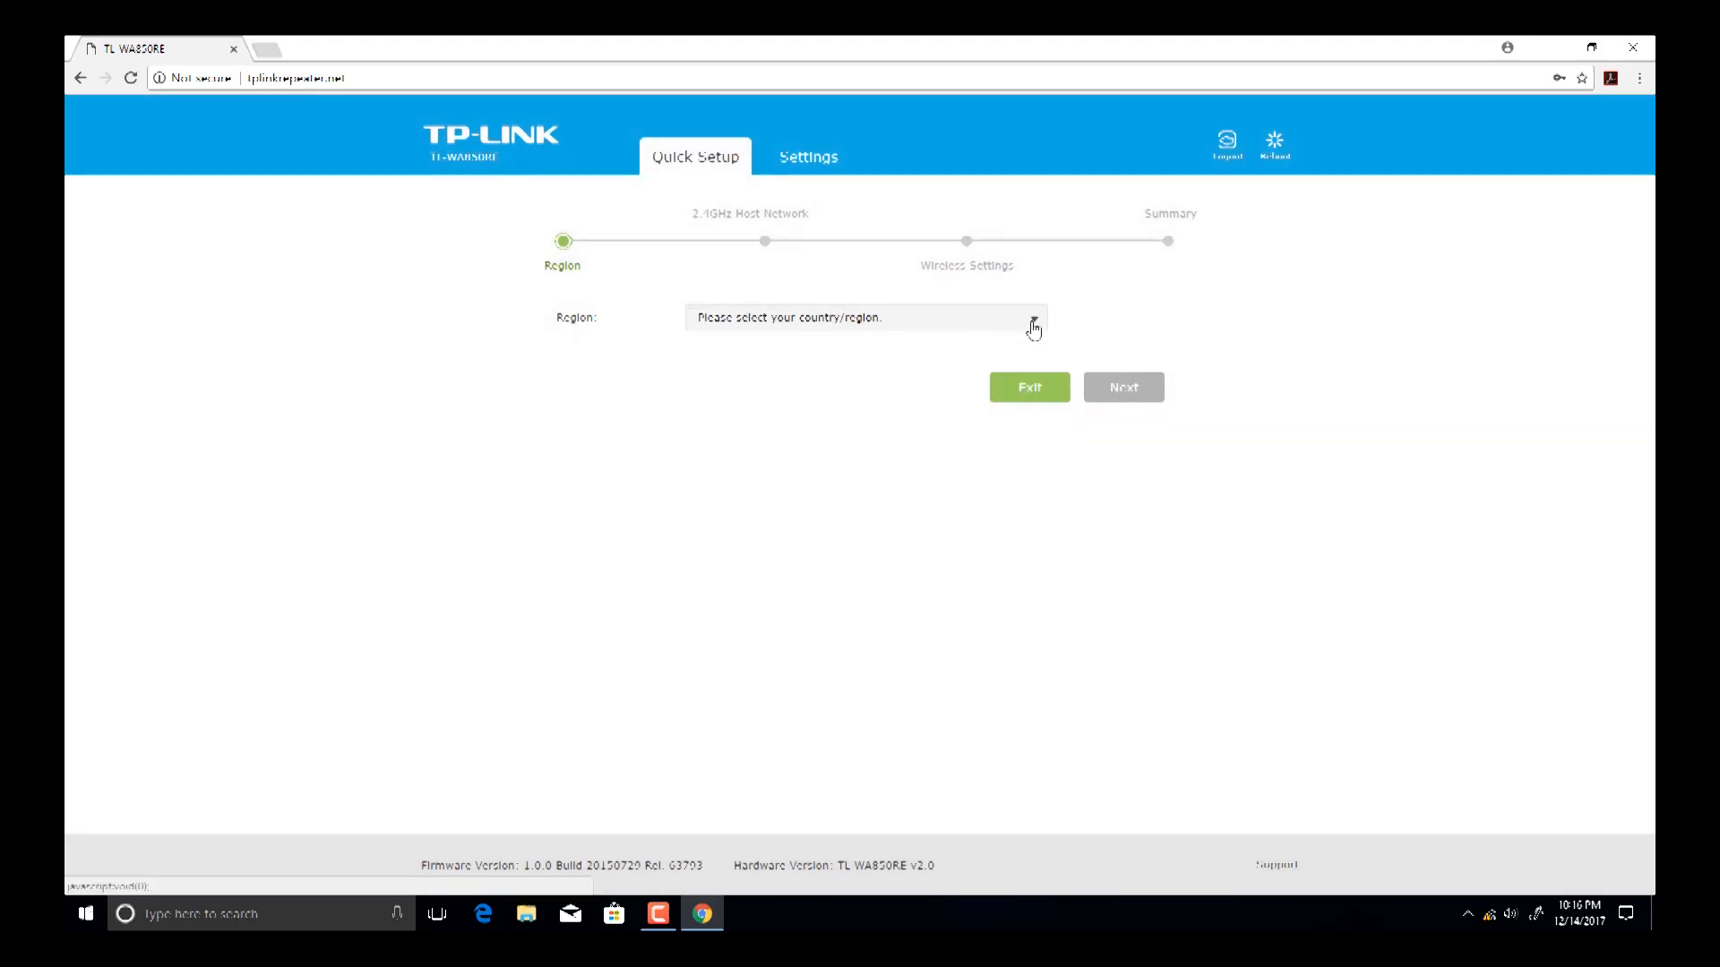
mouse_move(1061, 562)
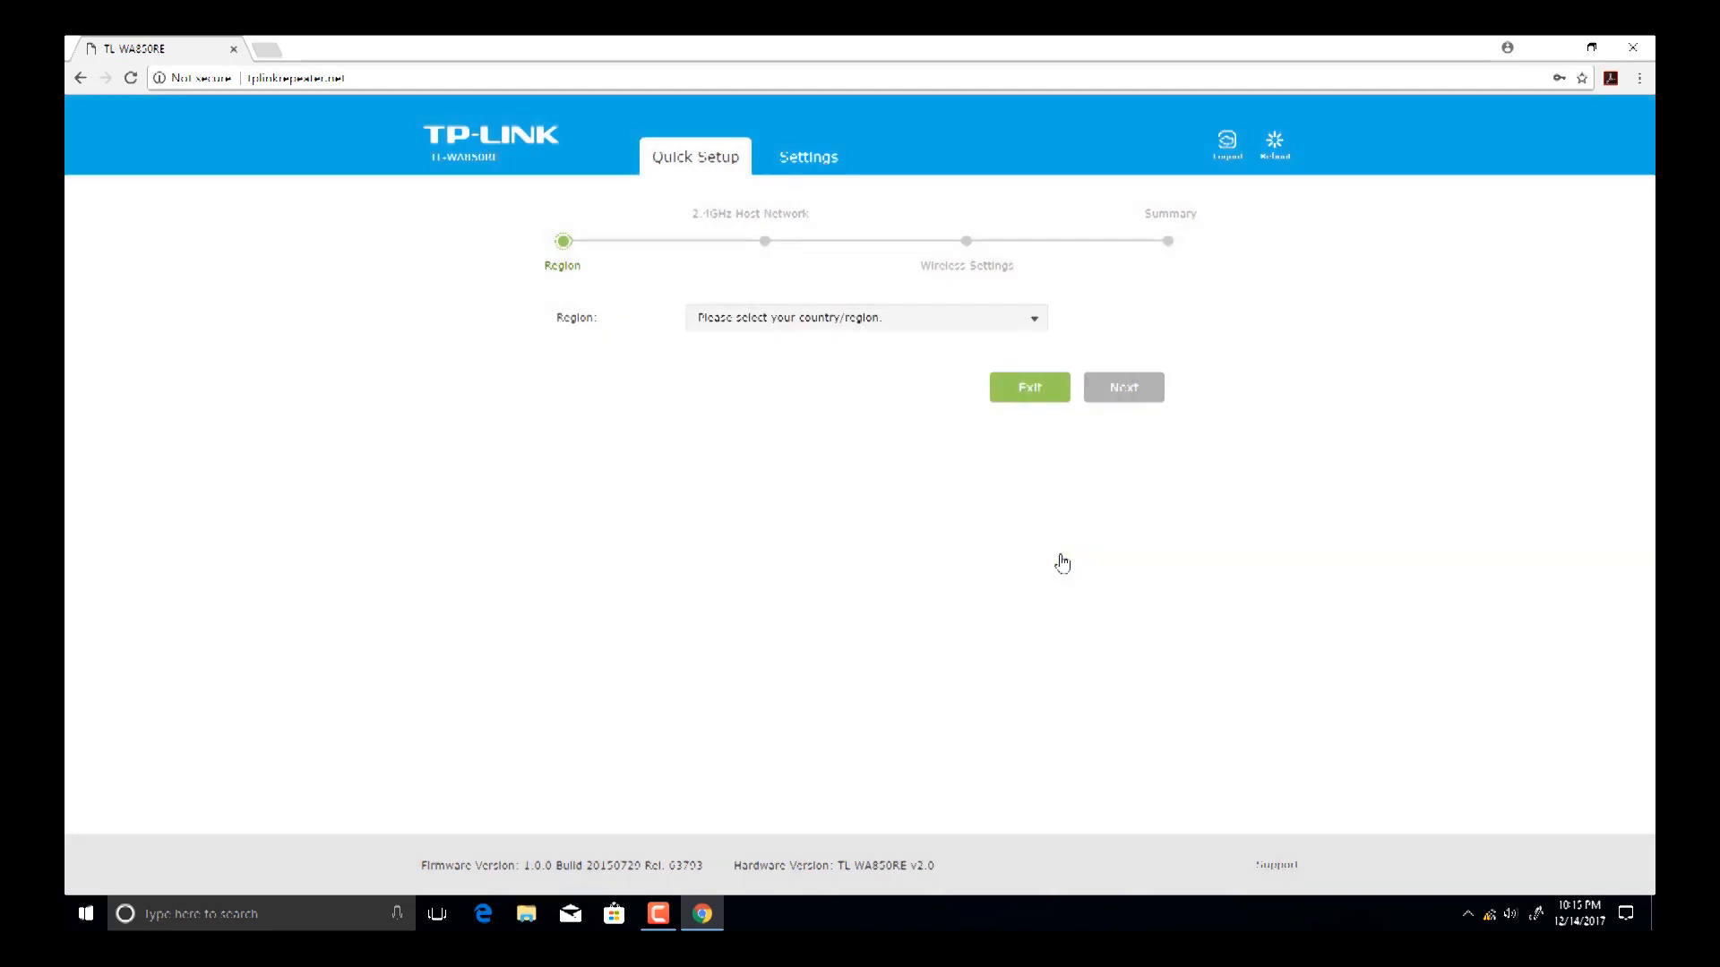
Step: Choose India as the region and continue to the host network list
click(864, 318)
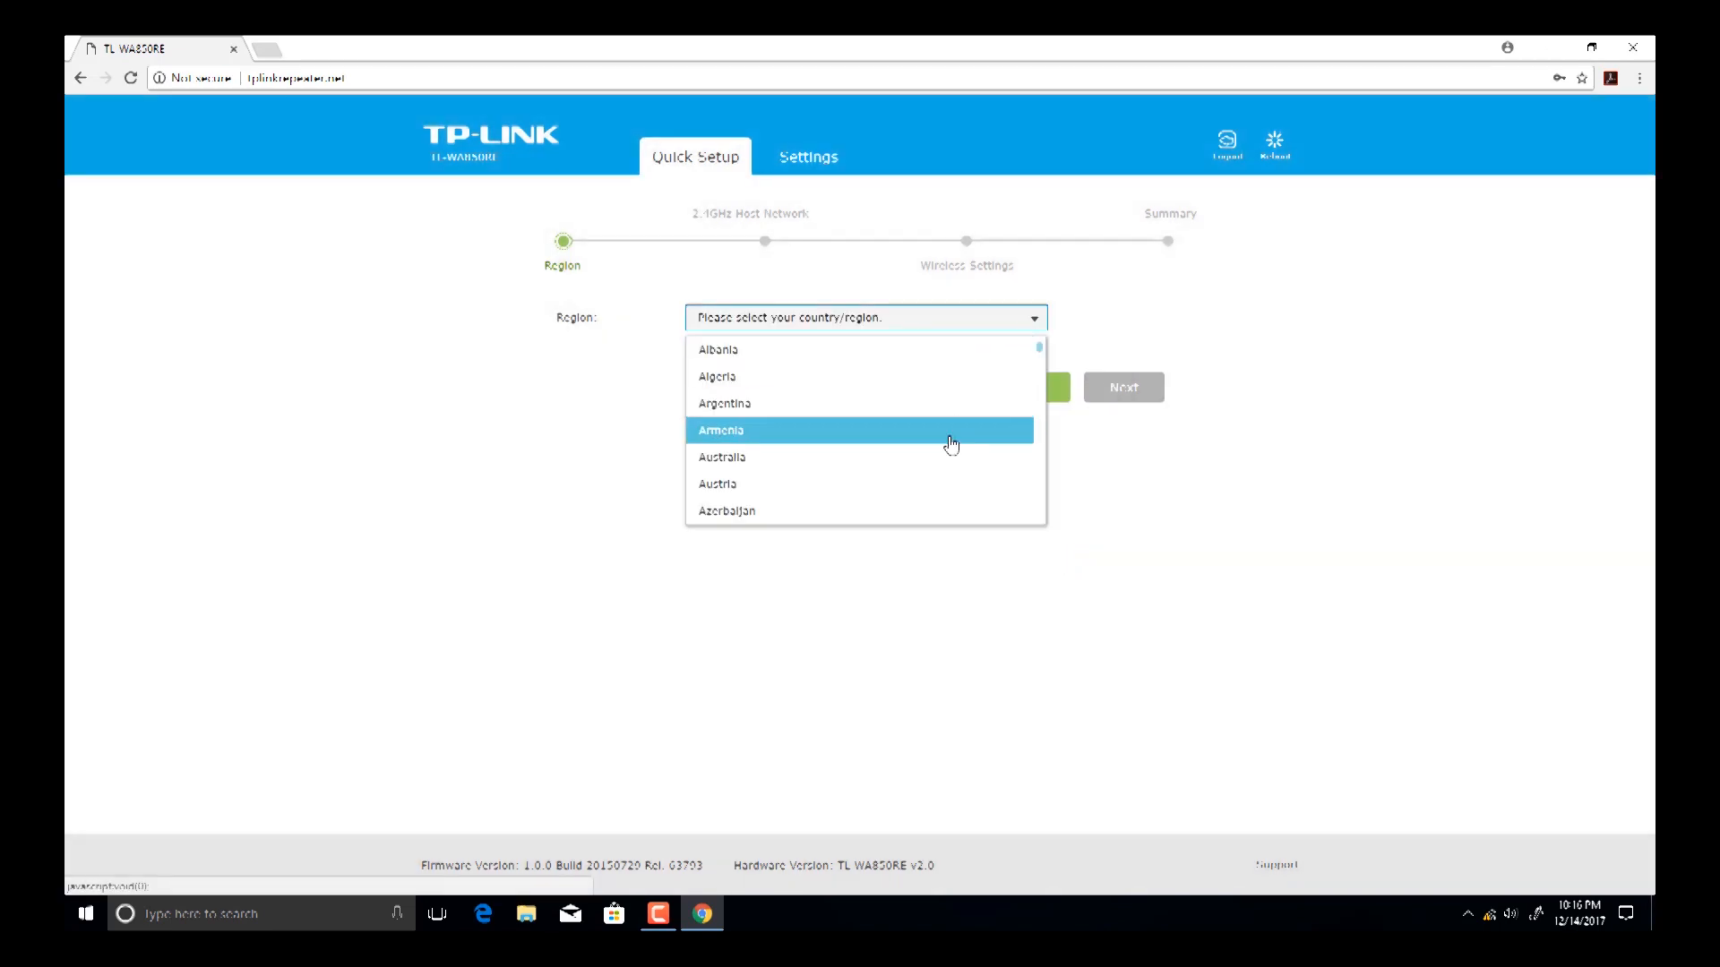
scroll(down, 3)
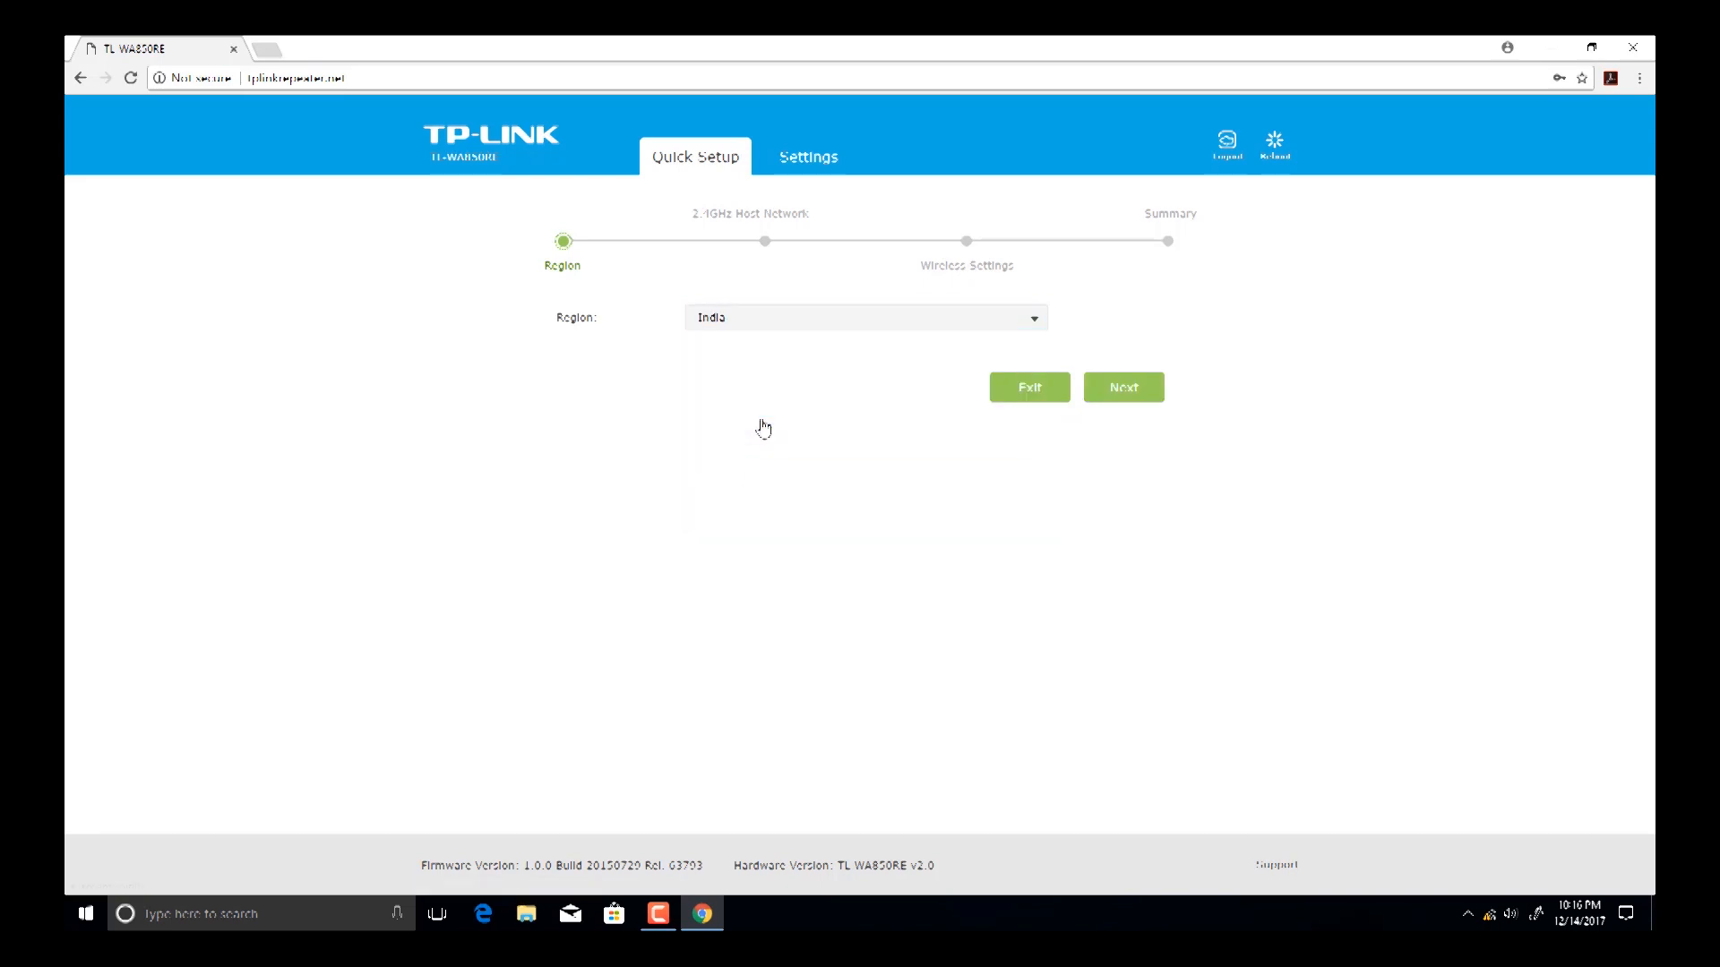
click(1122, 387)
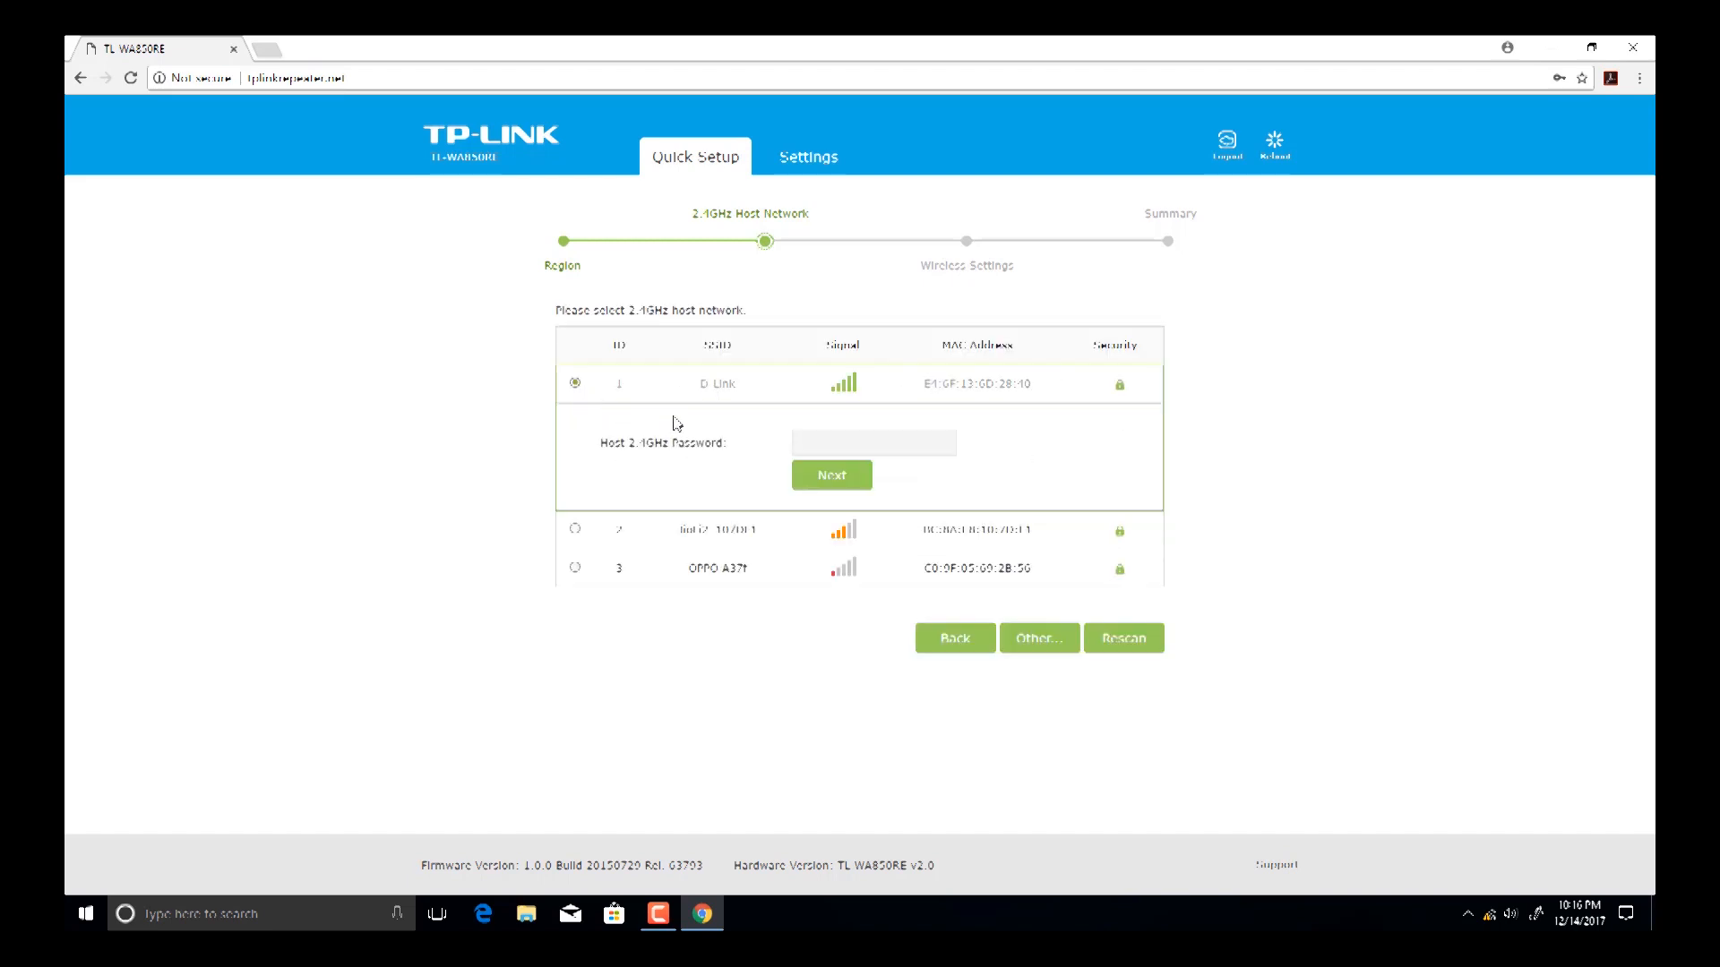
click(873, 442)
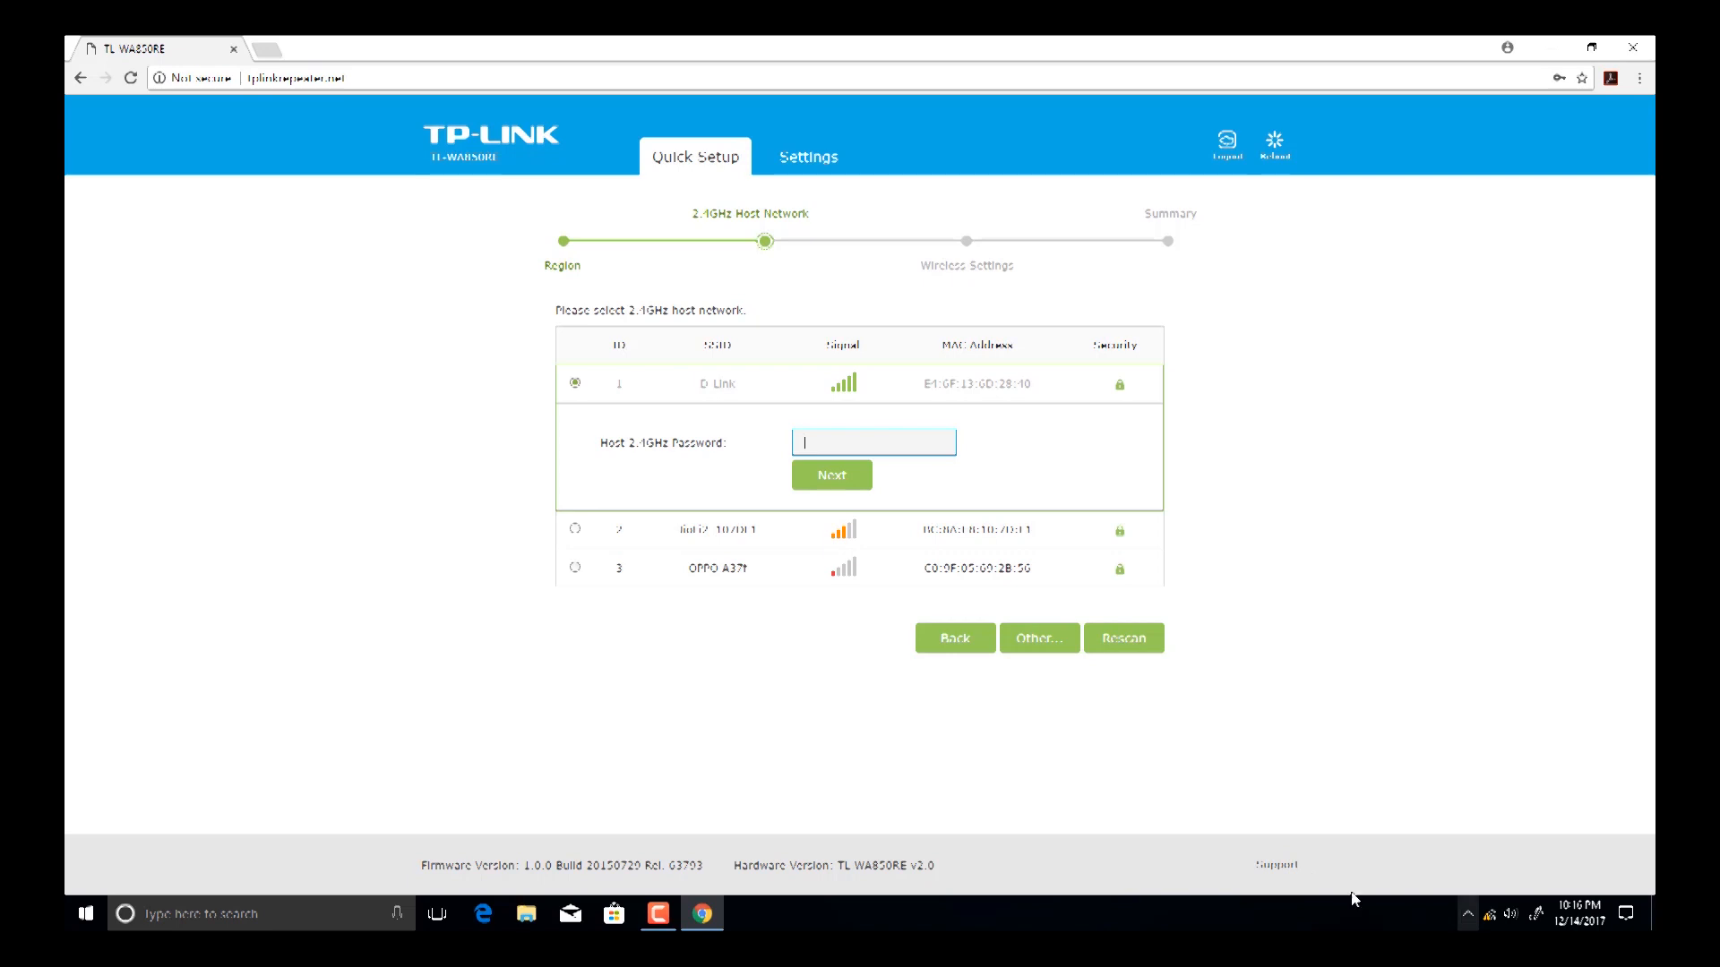
mouse_move(1423, 923)
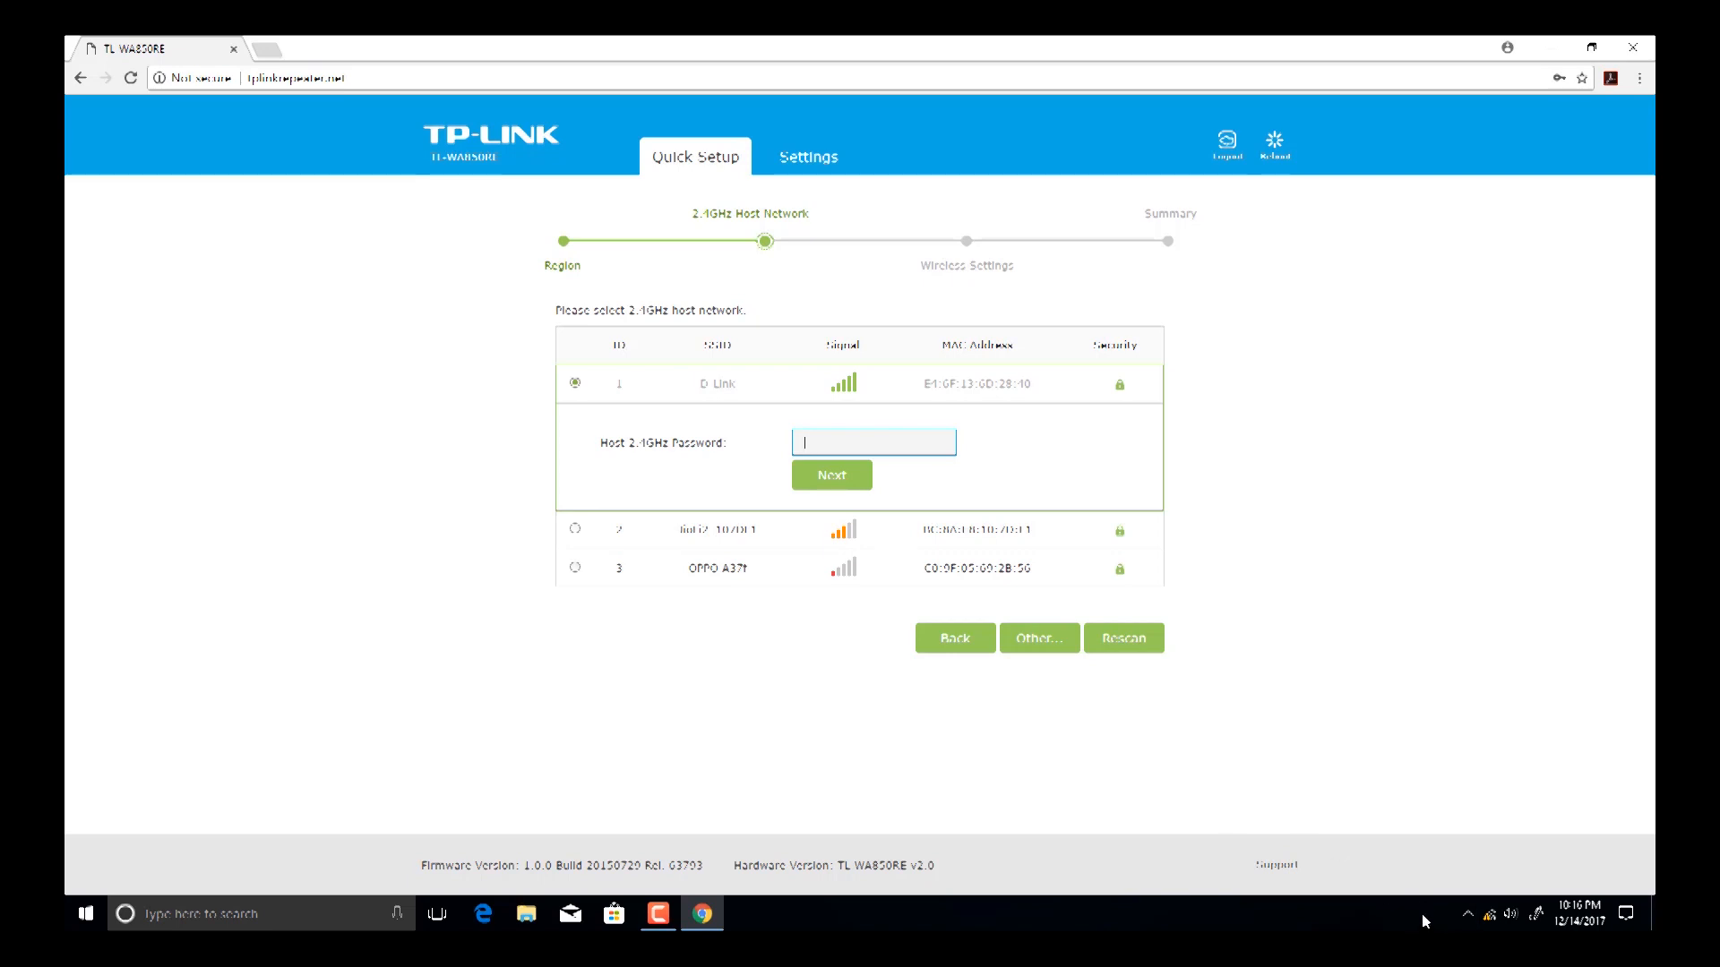
mouse_move(917, 451)
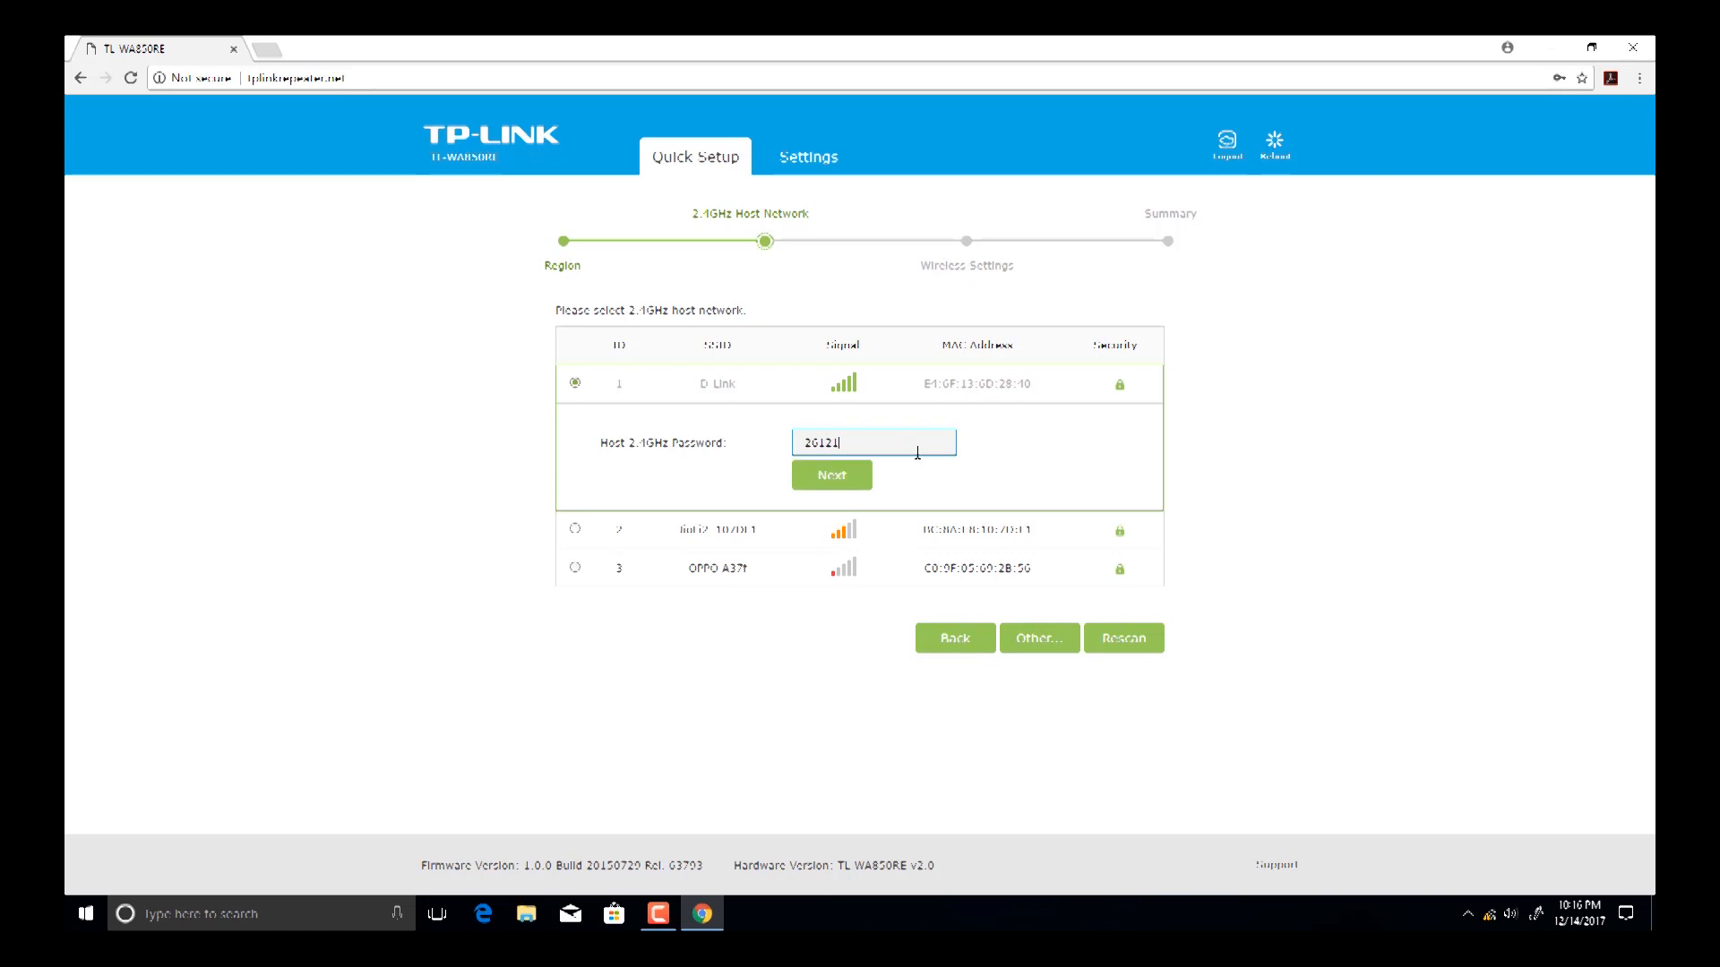
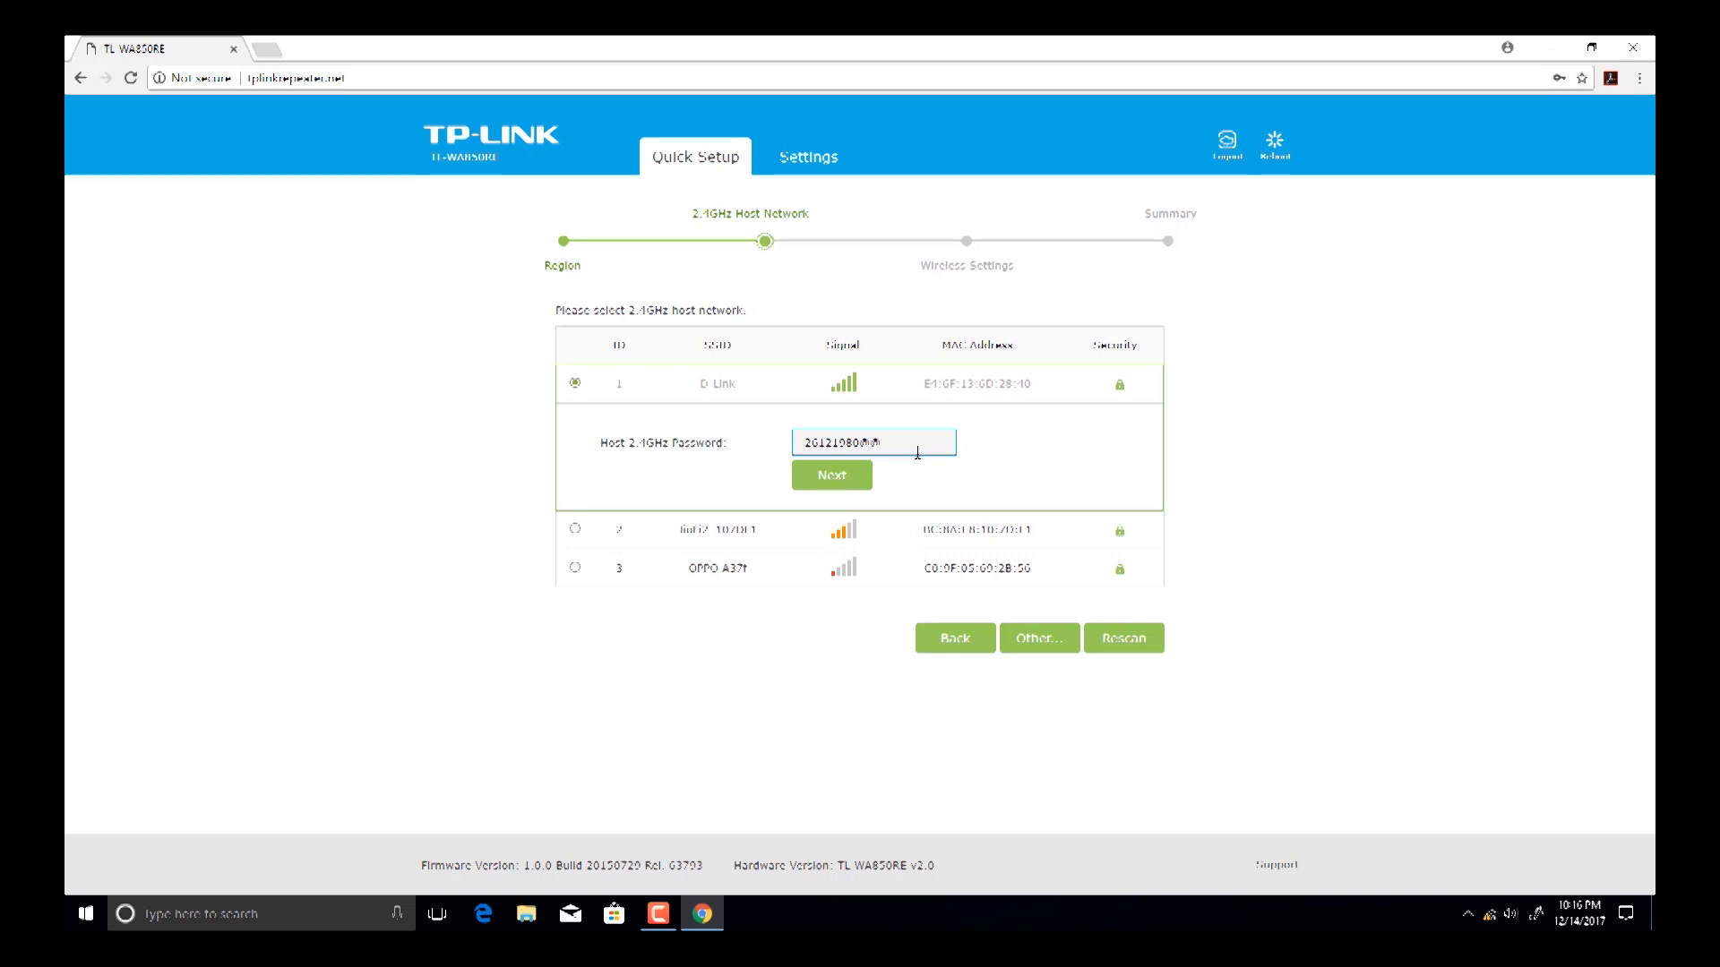
click(832, 474)
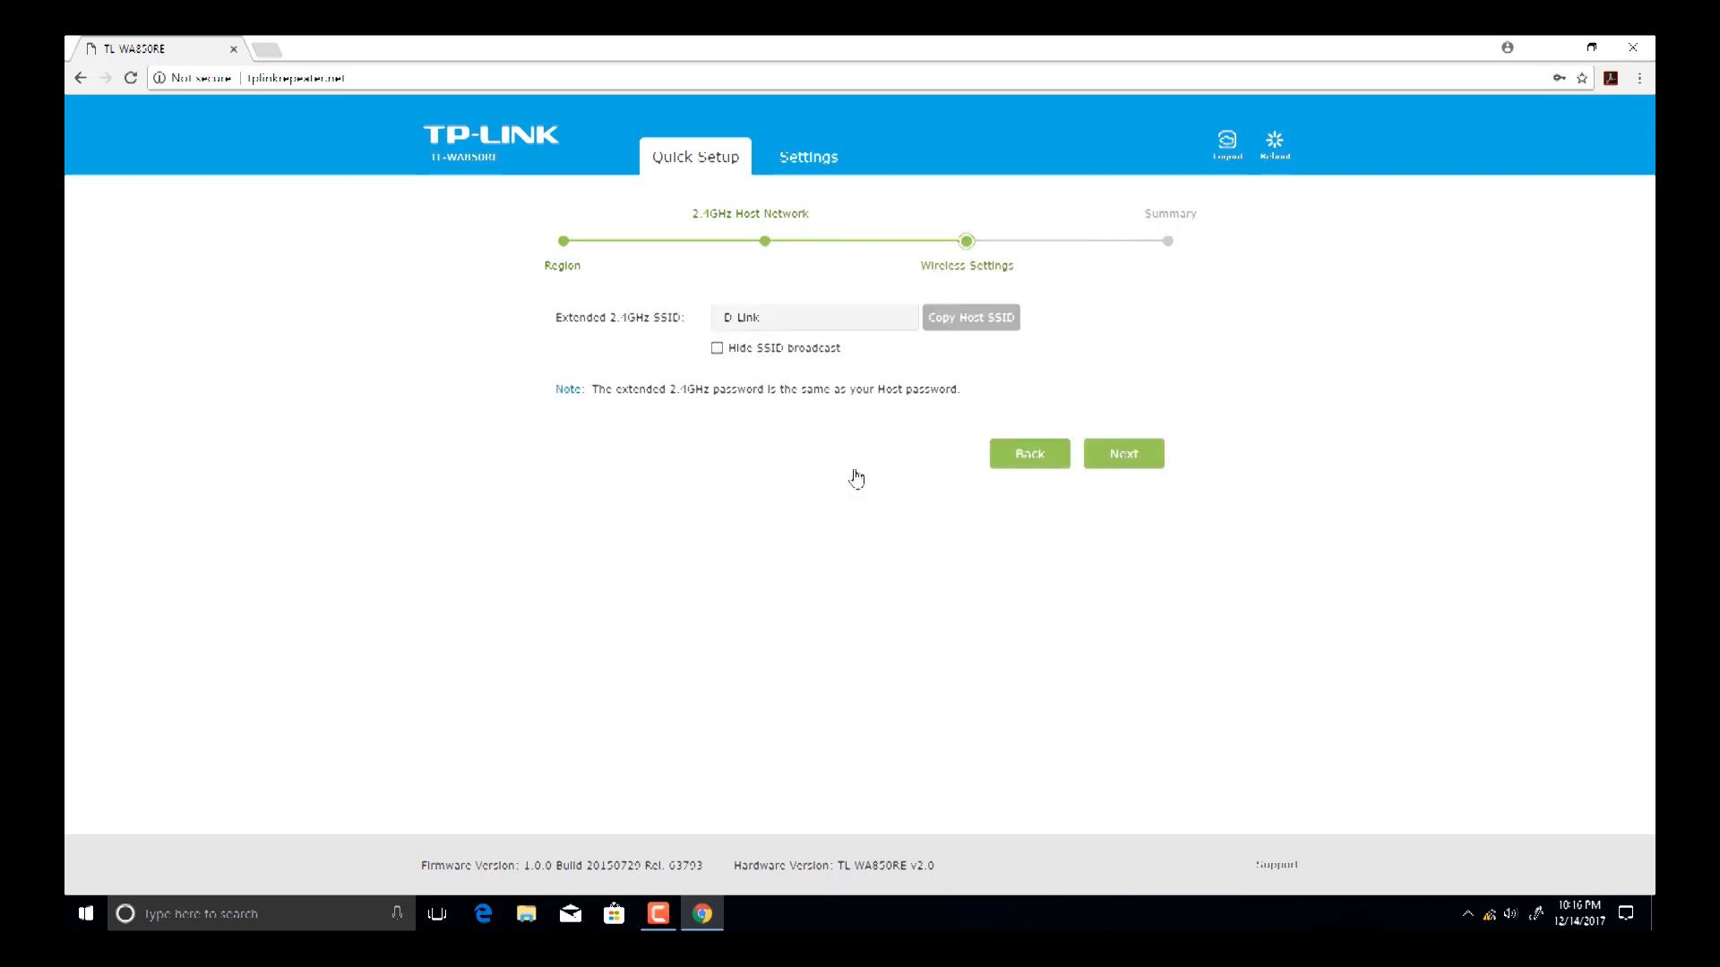
mouse_move(781, 402)
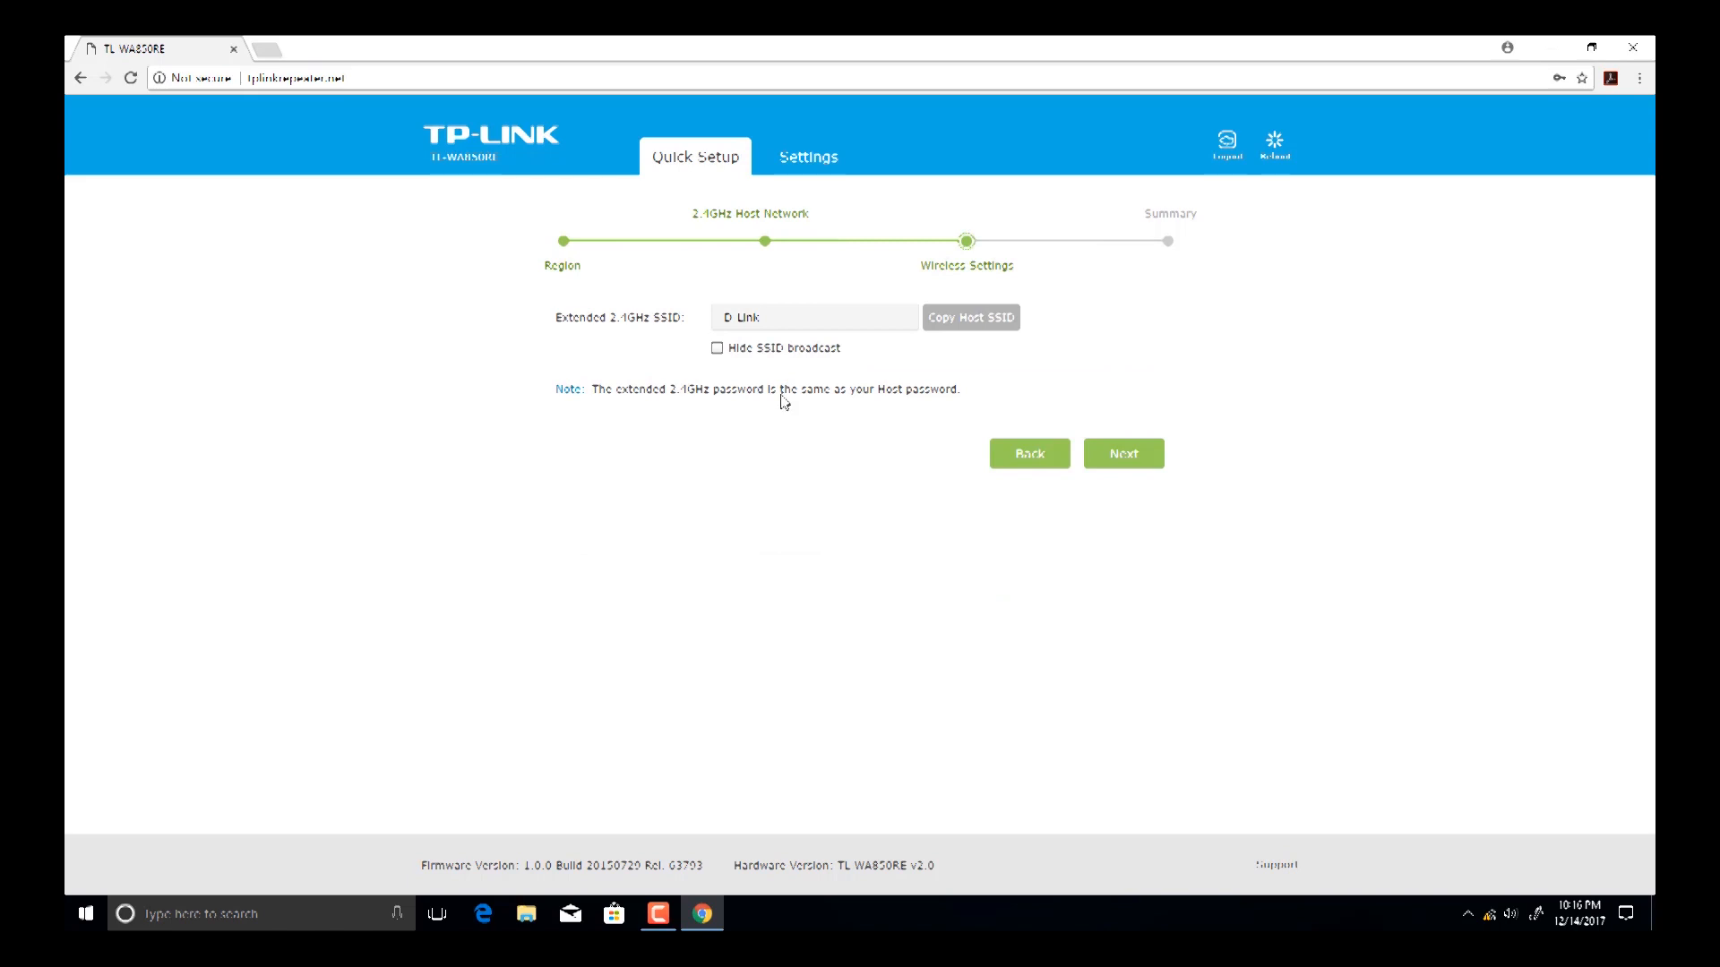
mouse_move(754, 376)
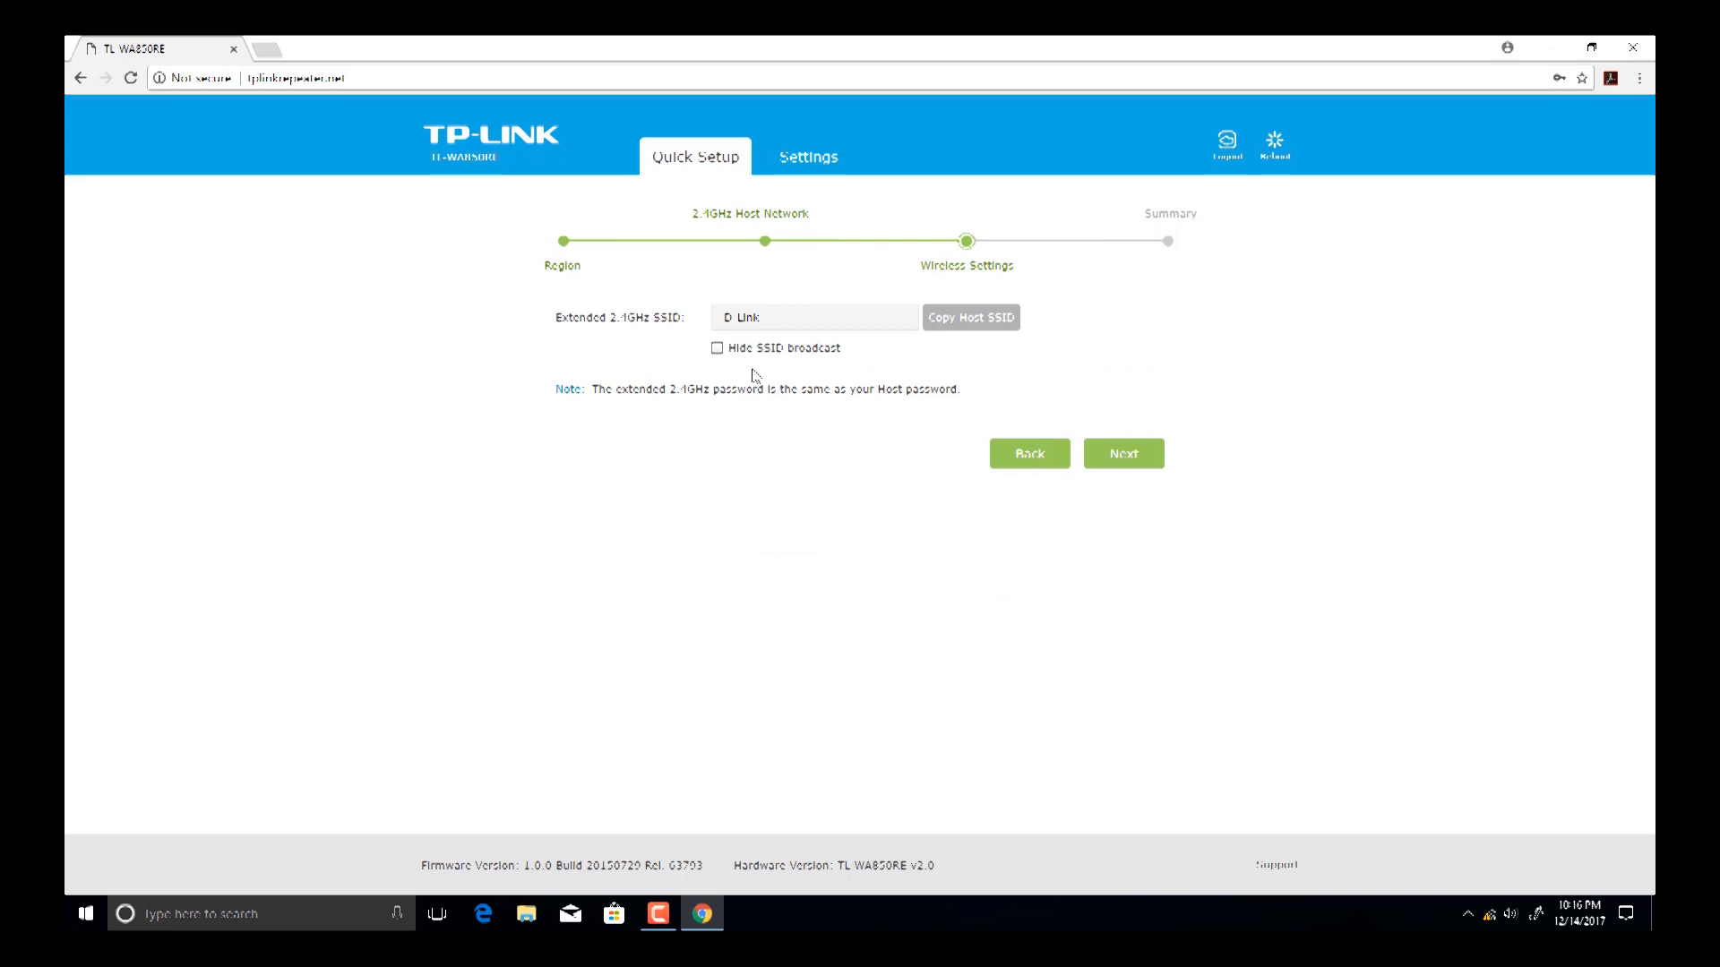
mouse_move(1140, 516)
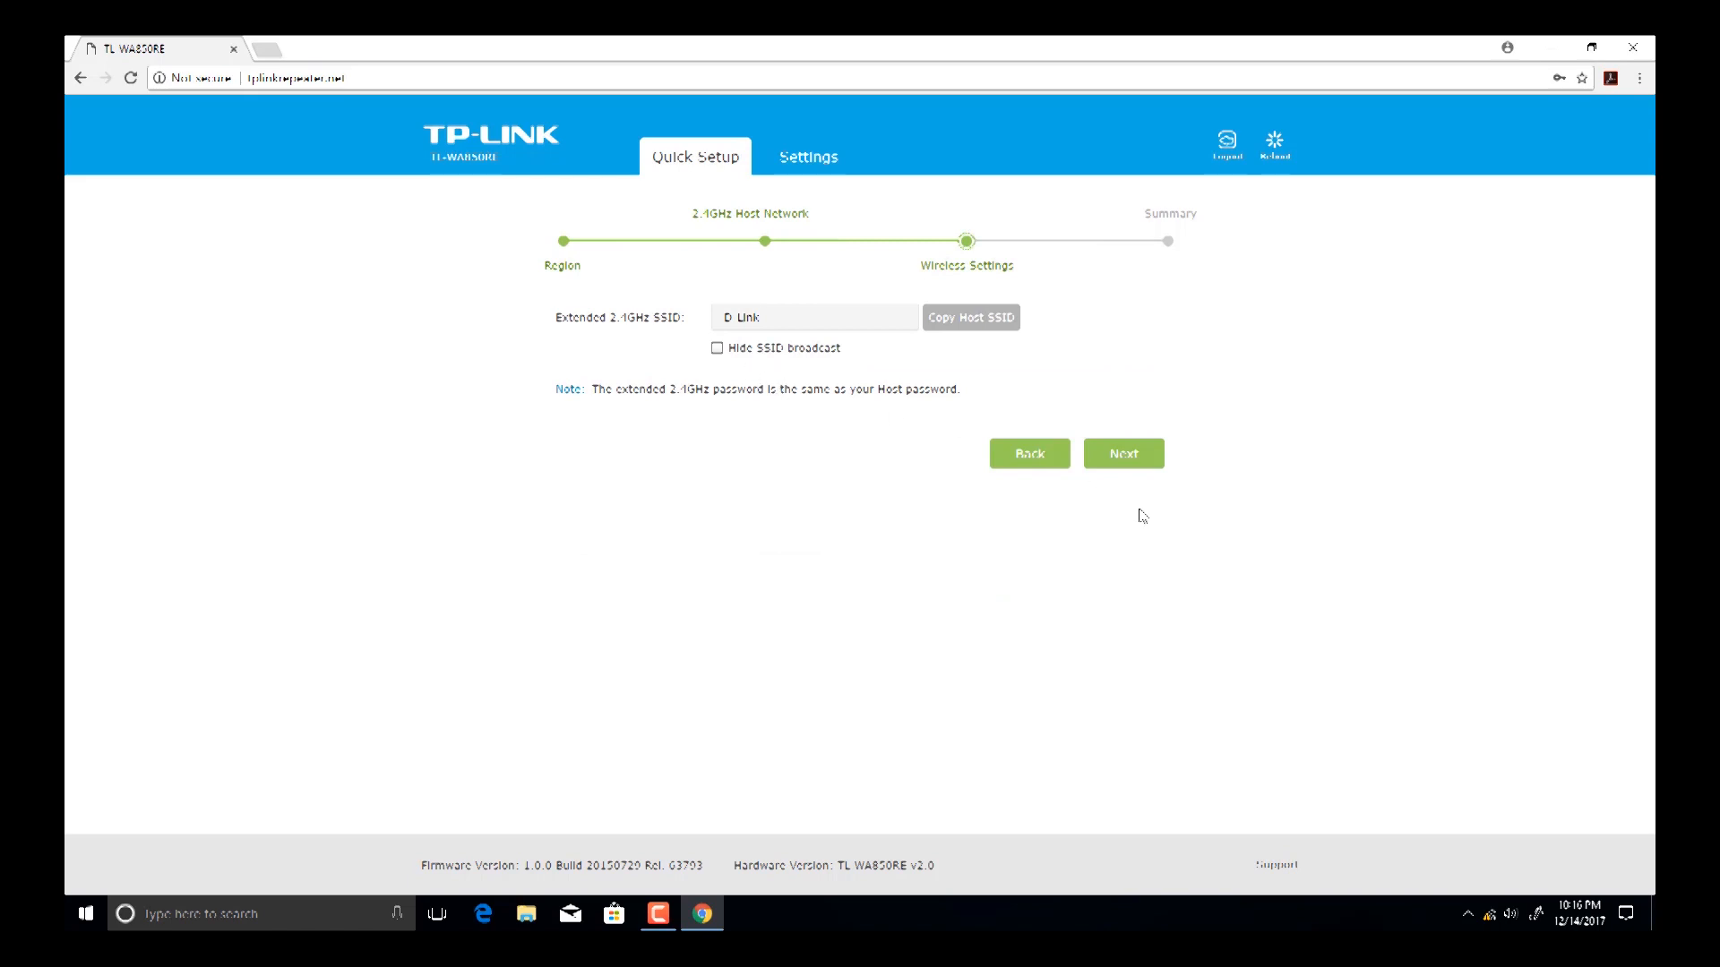
mouse_move(1104, 475)
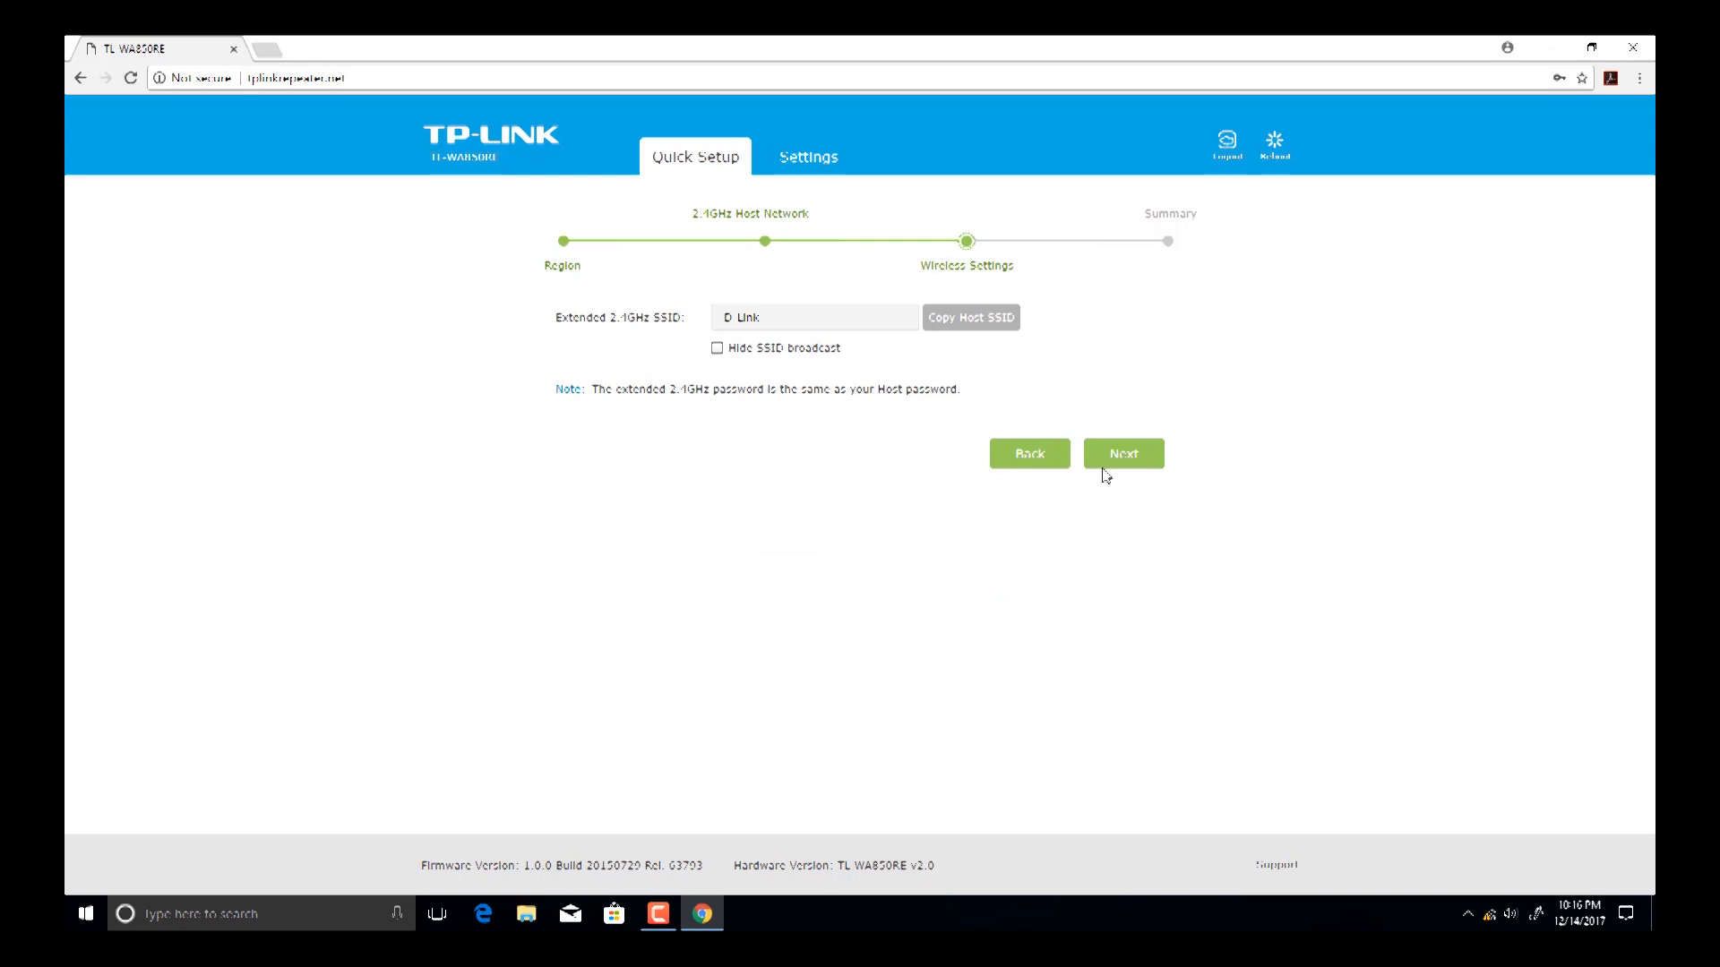
mouse_move(1076, 462)
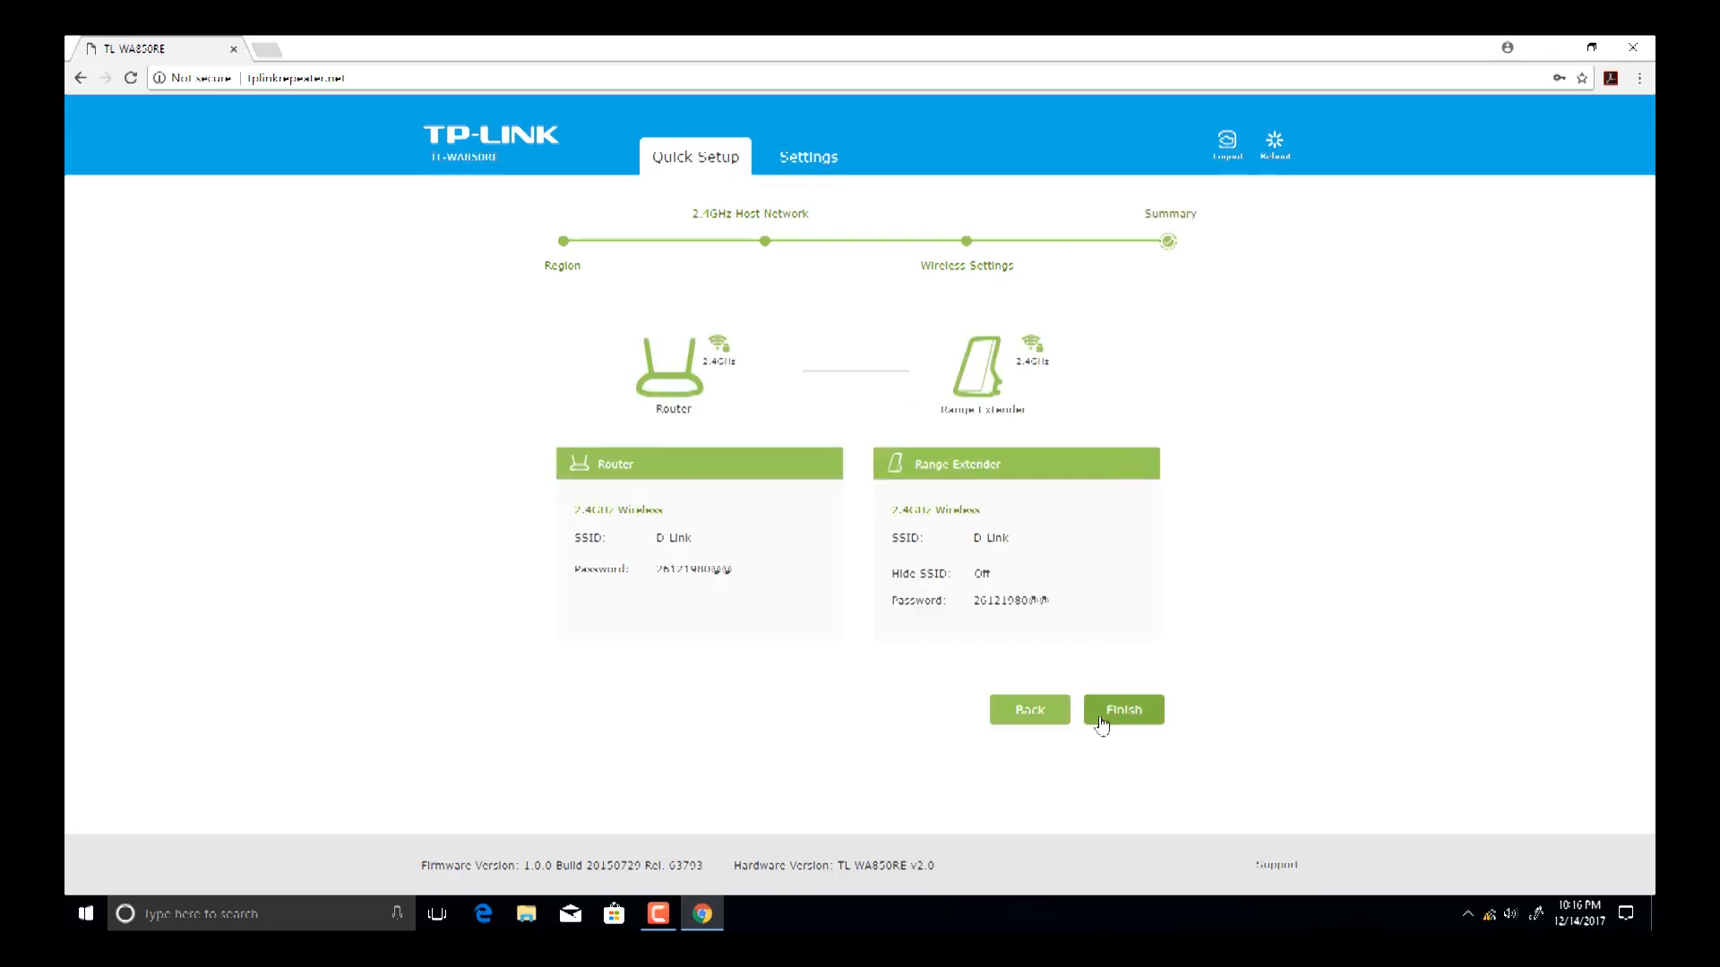
Step: Finish Quick Setup with extended SSID D-Link and reboot the extender
click(1122, 709)
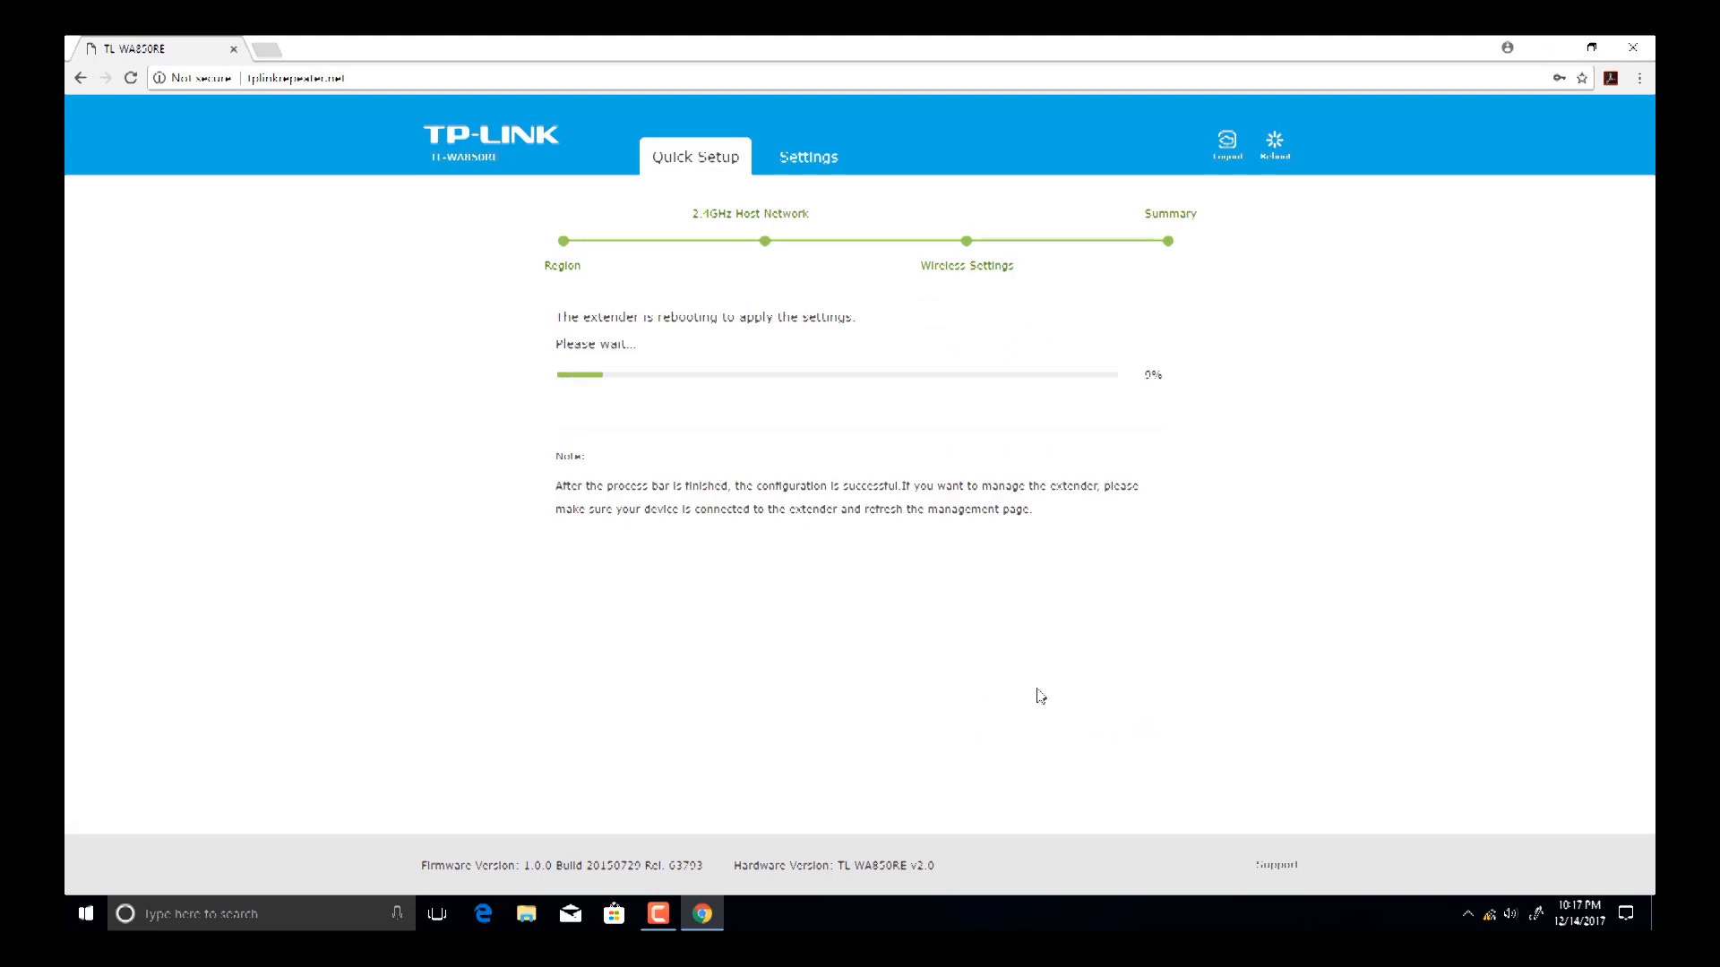